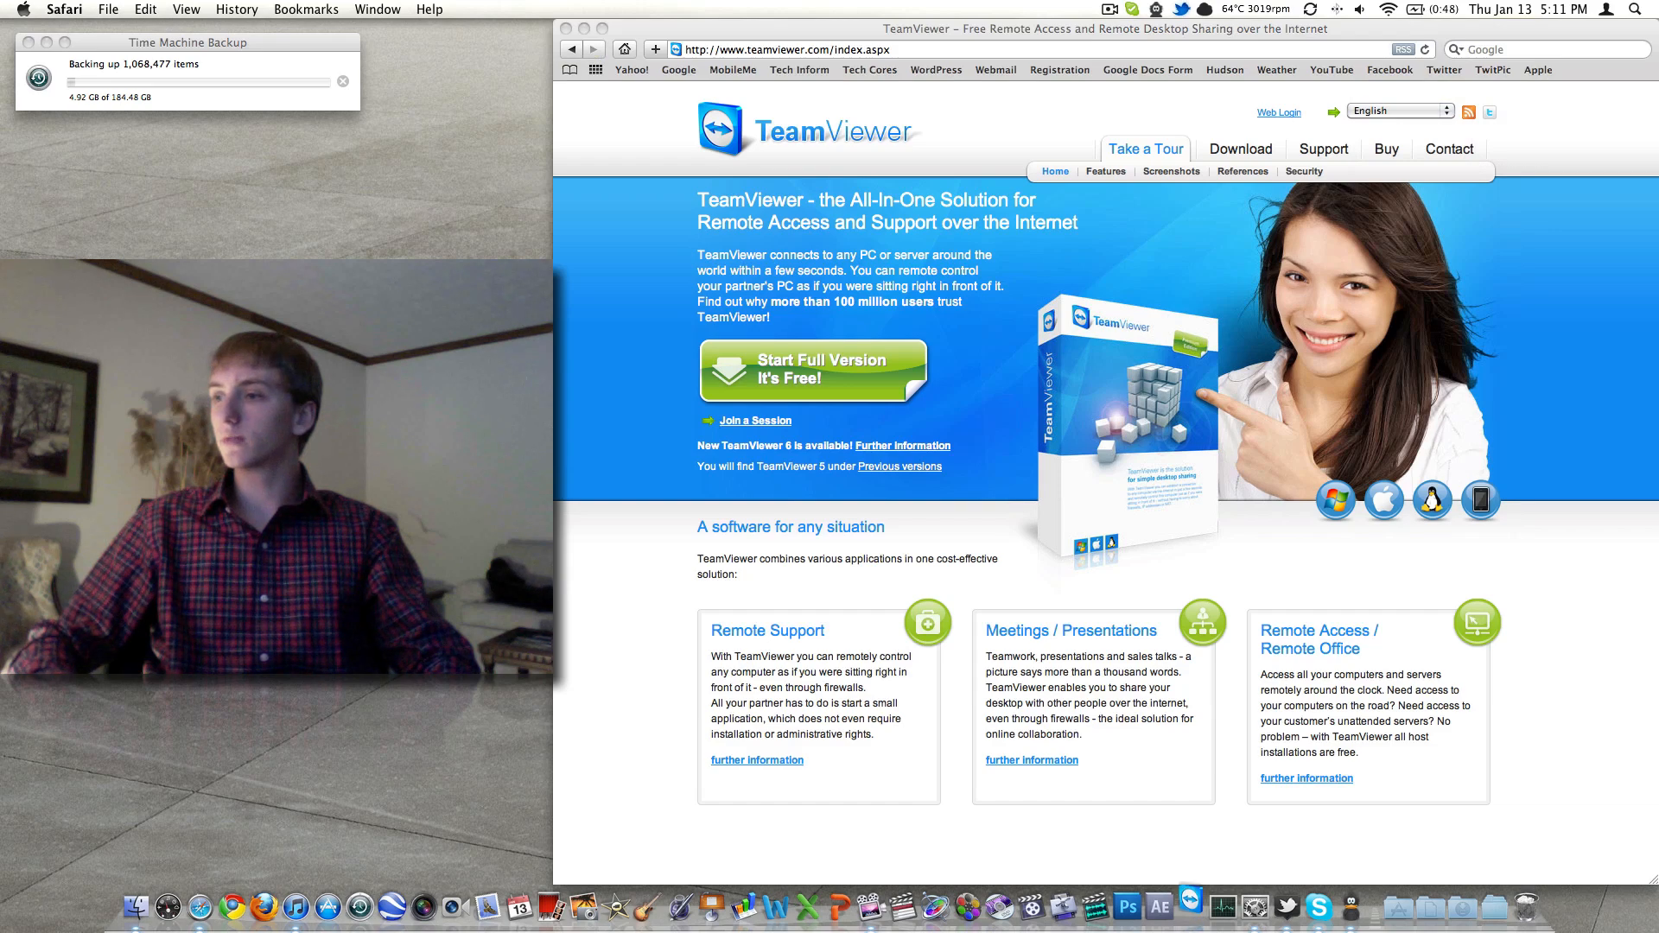
click(1189, 908)
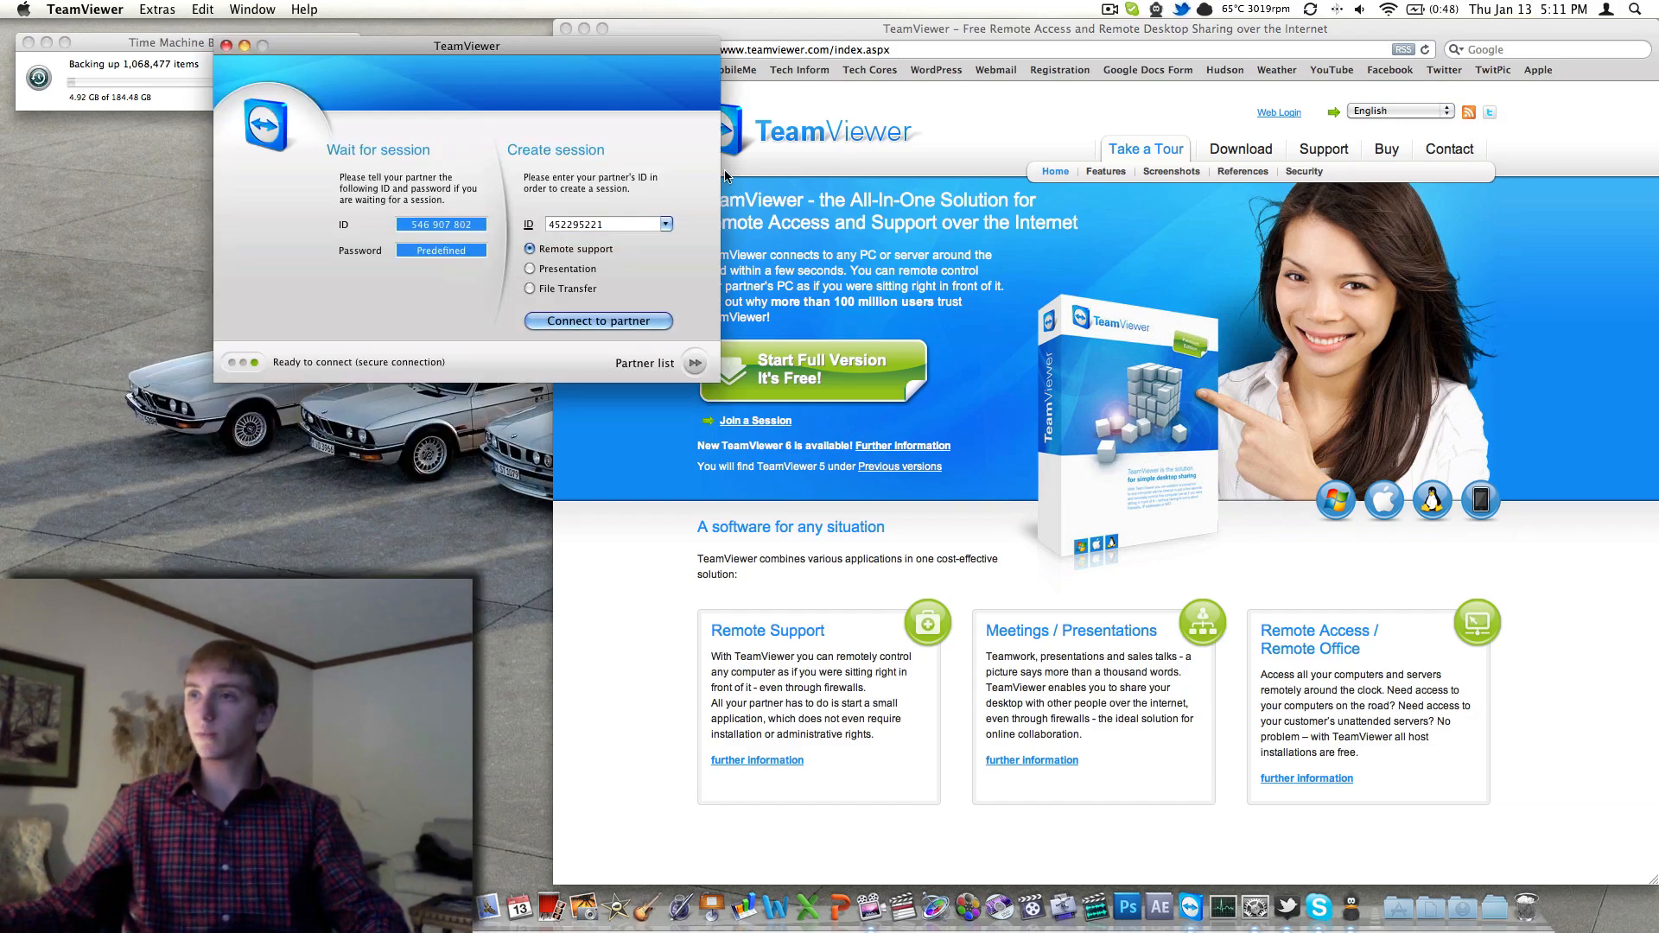
drag(466, 45, 375, 216)
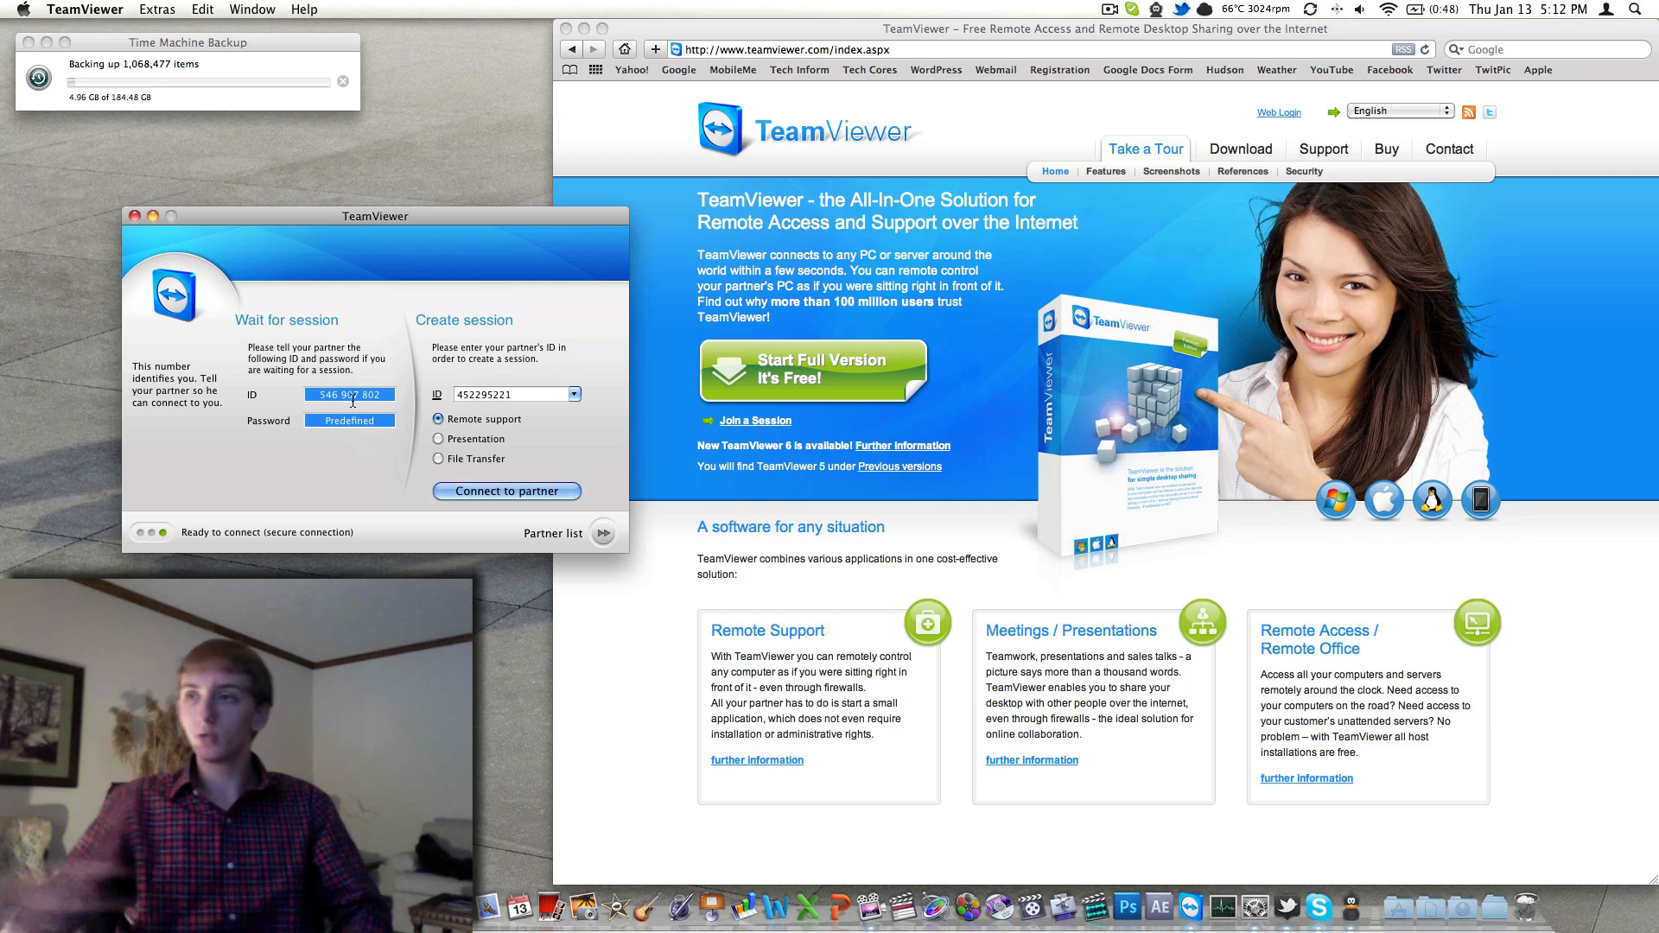
click(514, 394)
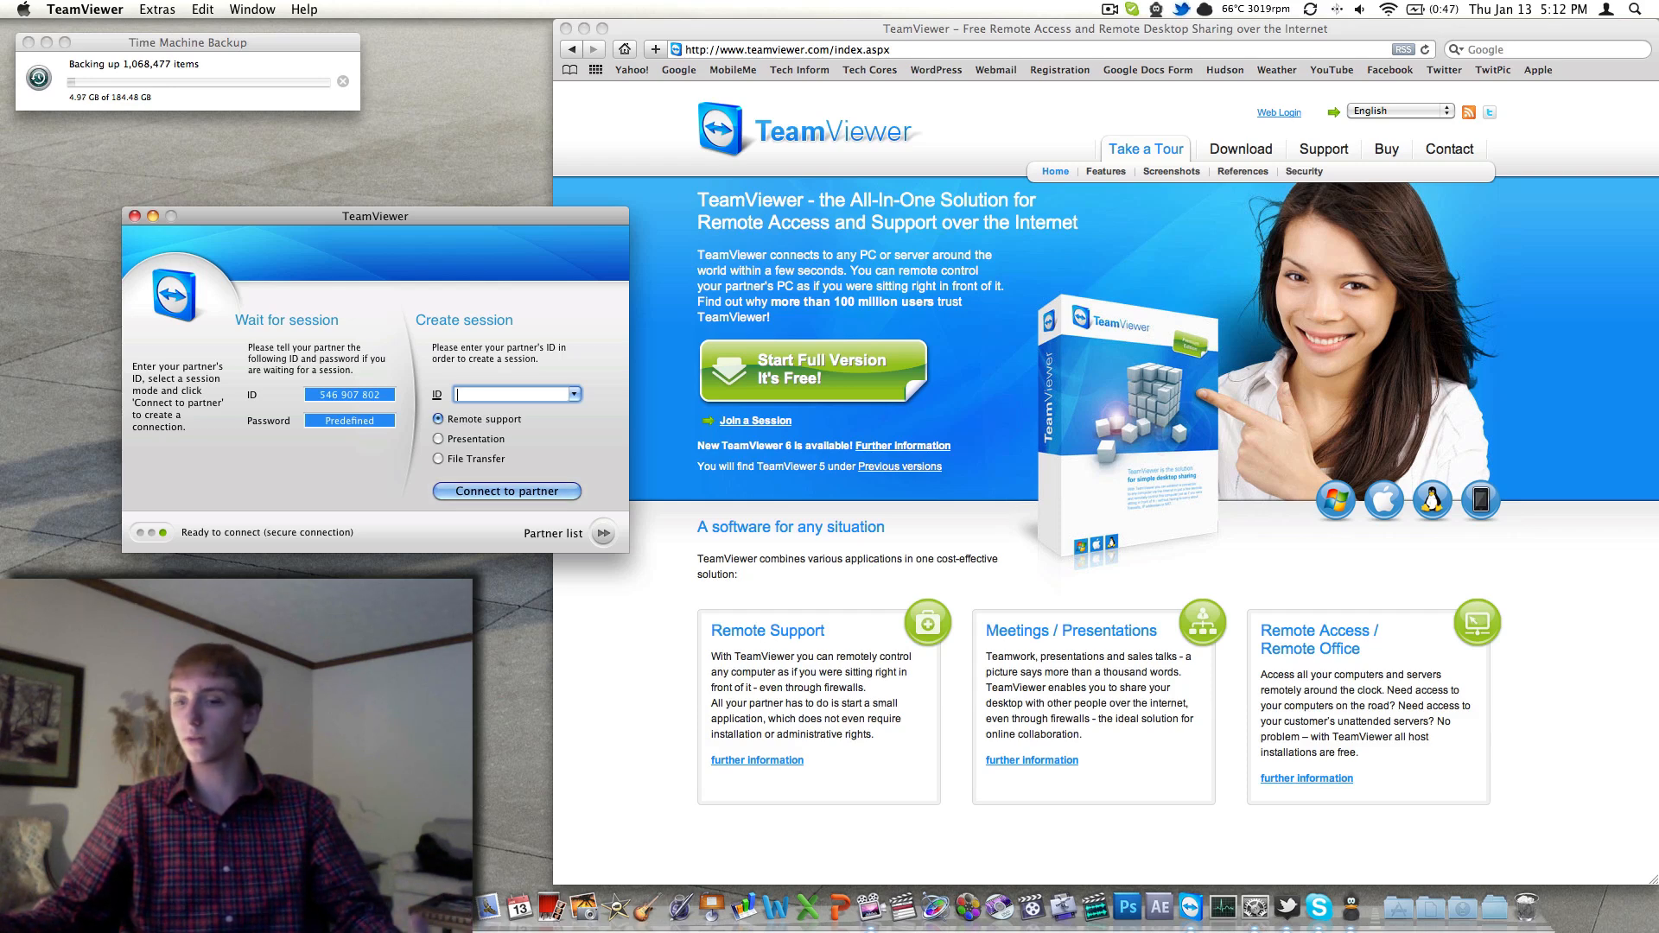
text(452295221)
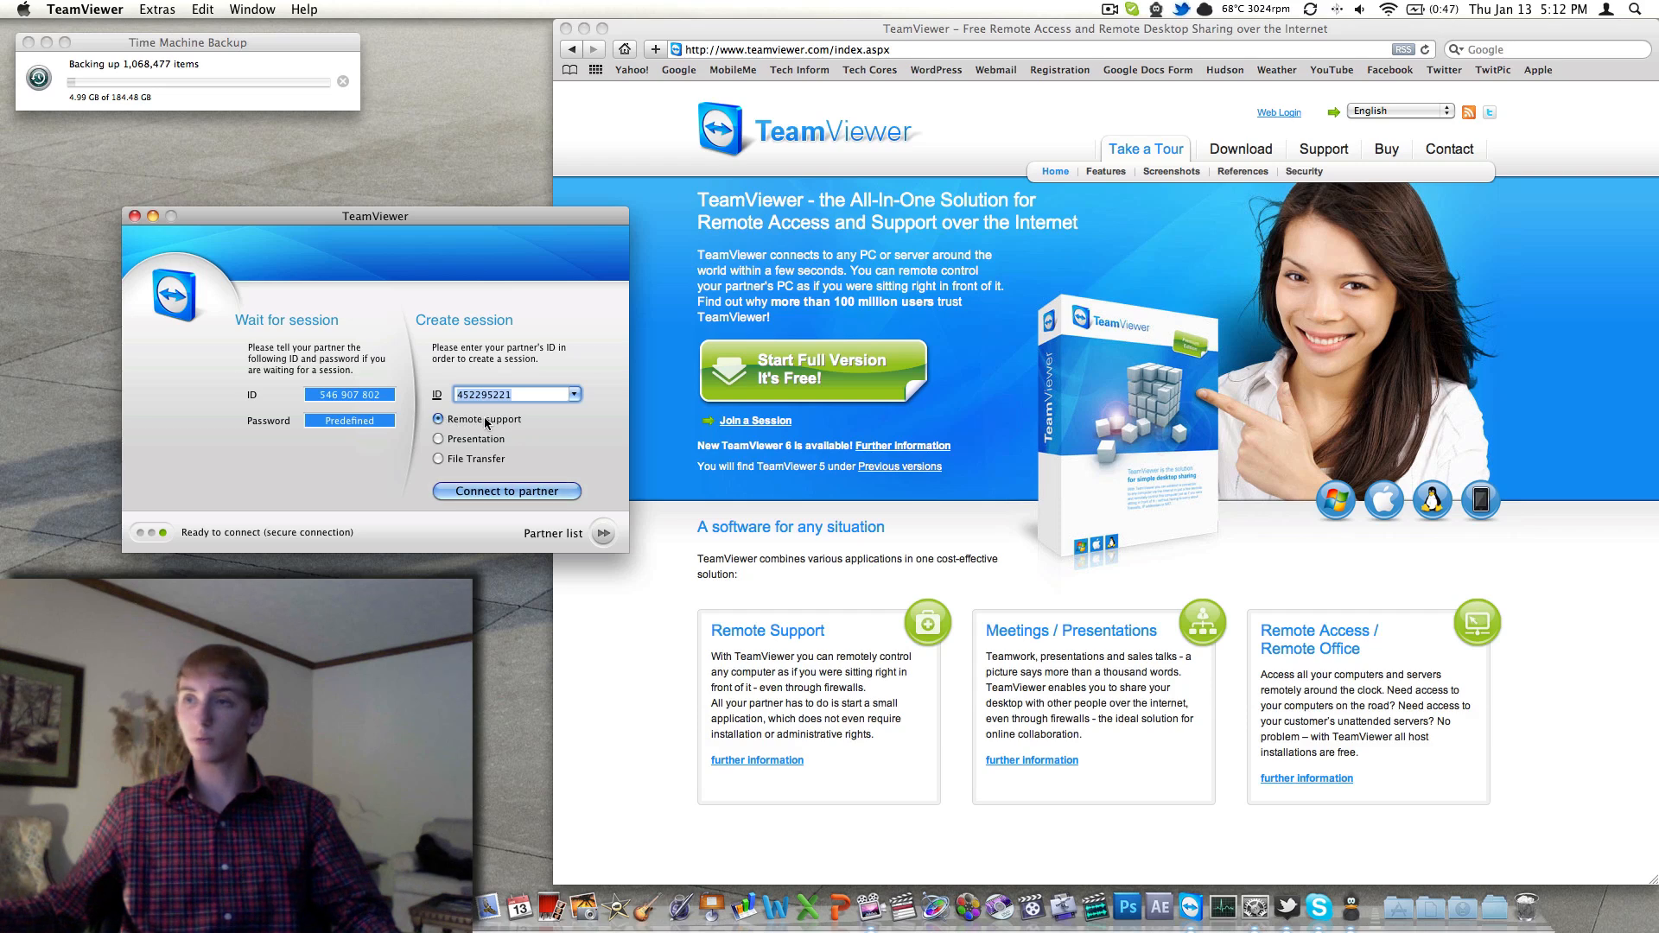
Step: Choose Presentation, then File Transfer, as the session type
click(438, 439)
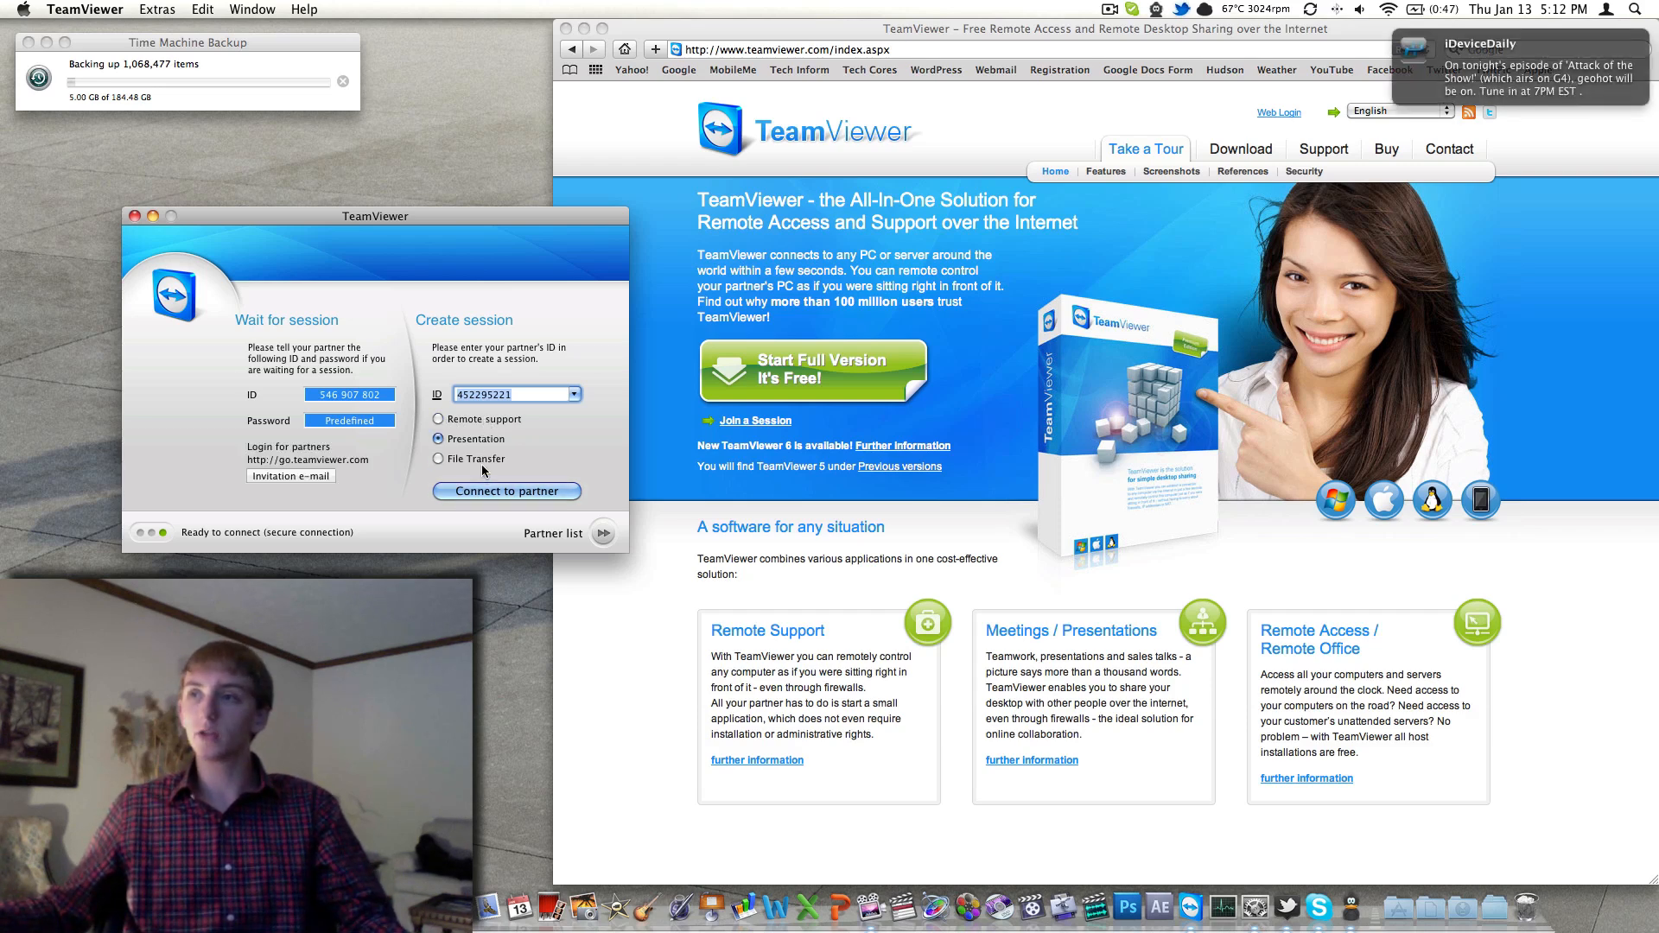
click(437, 459)
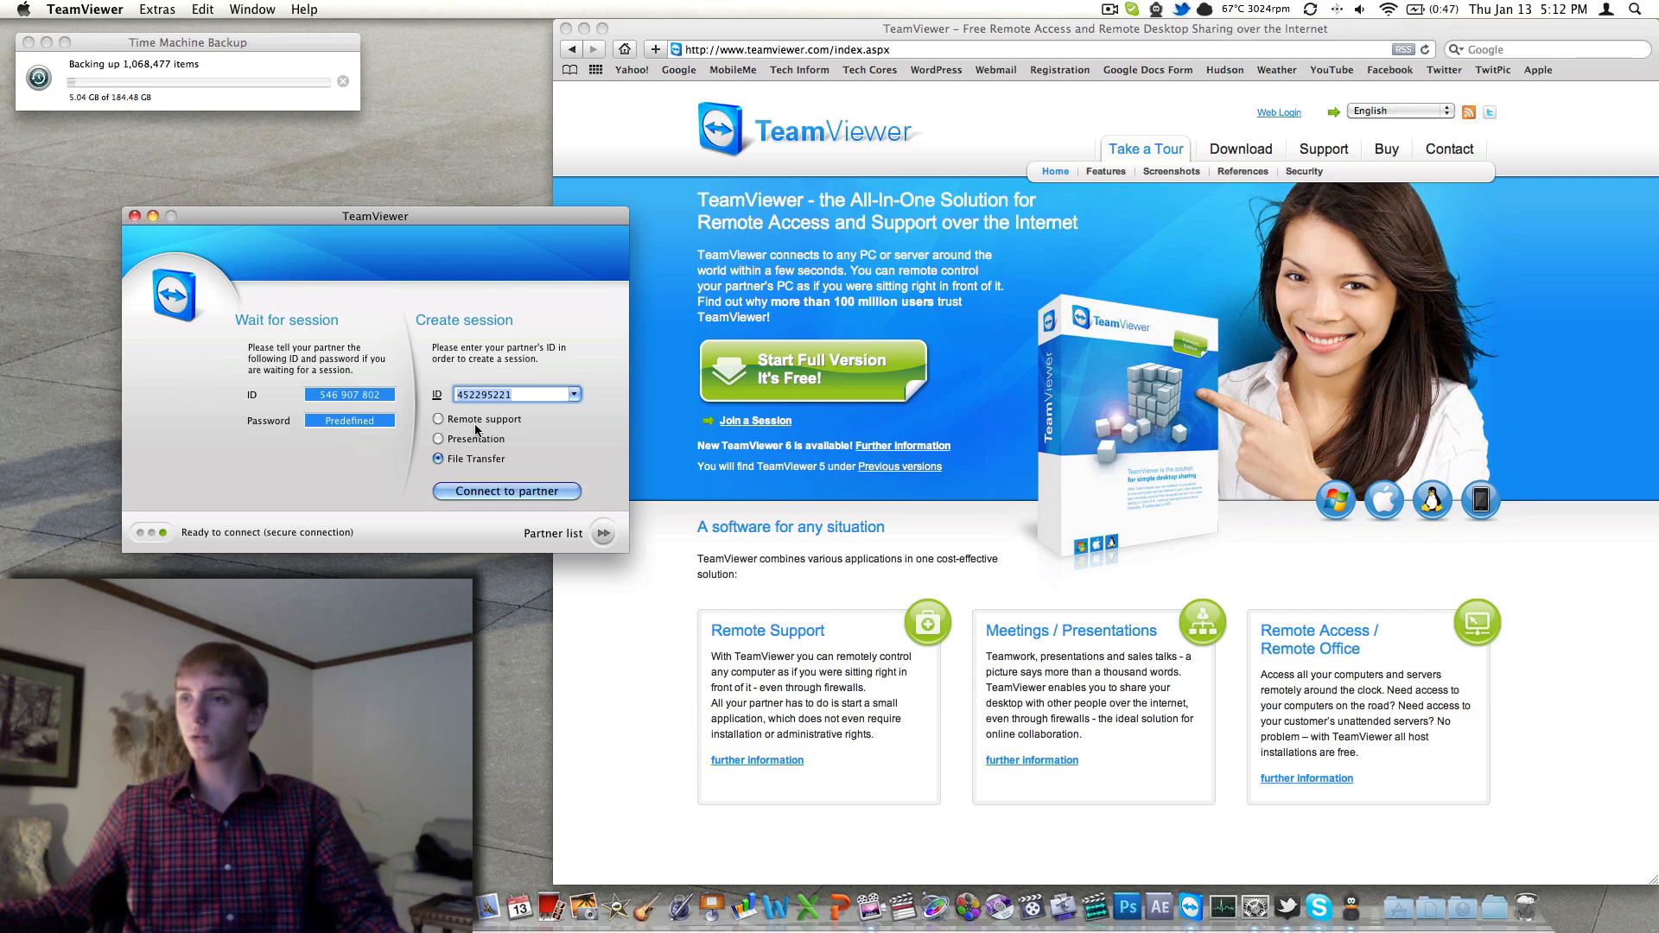
click(507, 489)
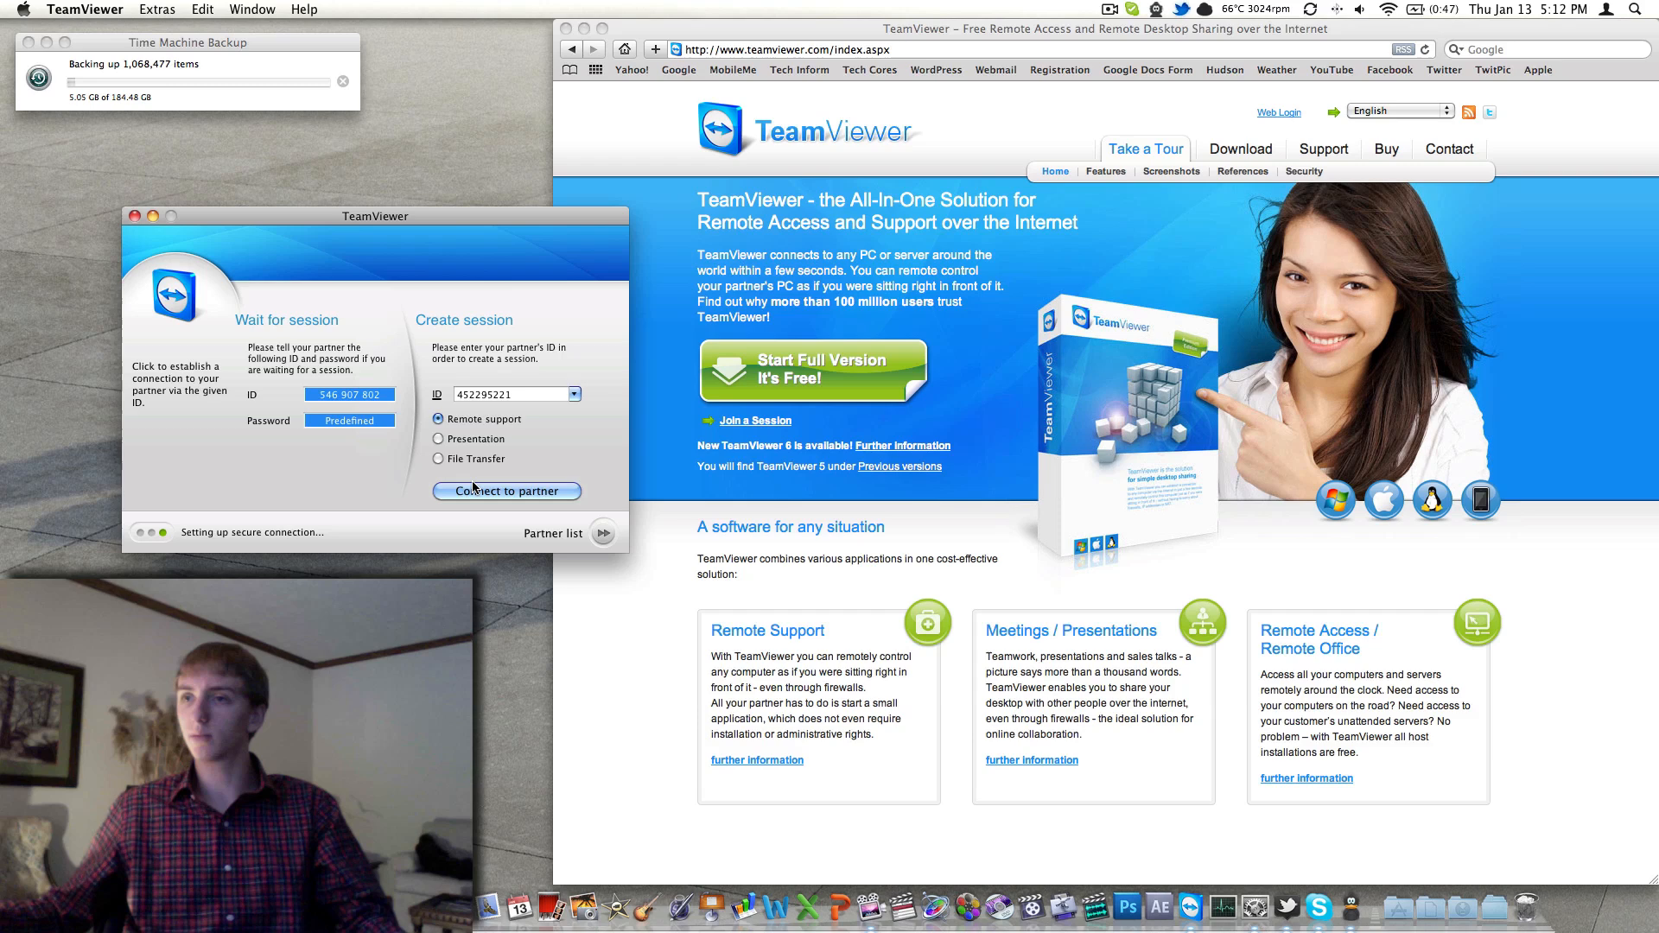
click(506, 489)
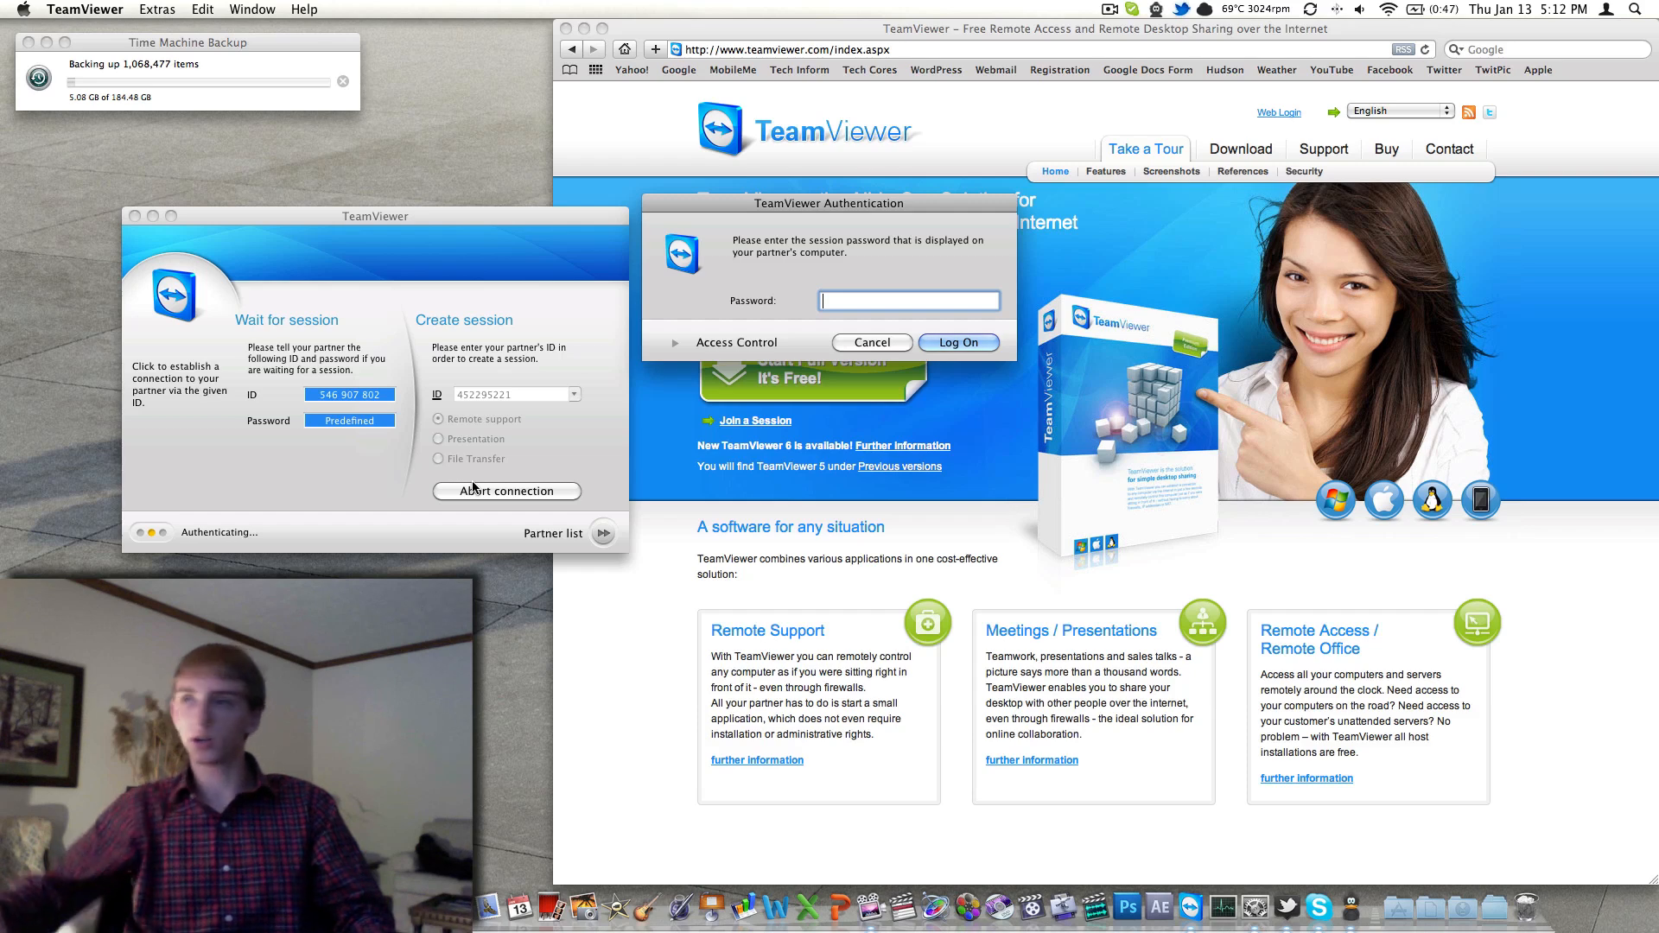
text(••••)
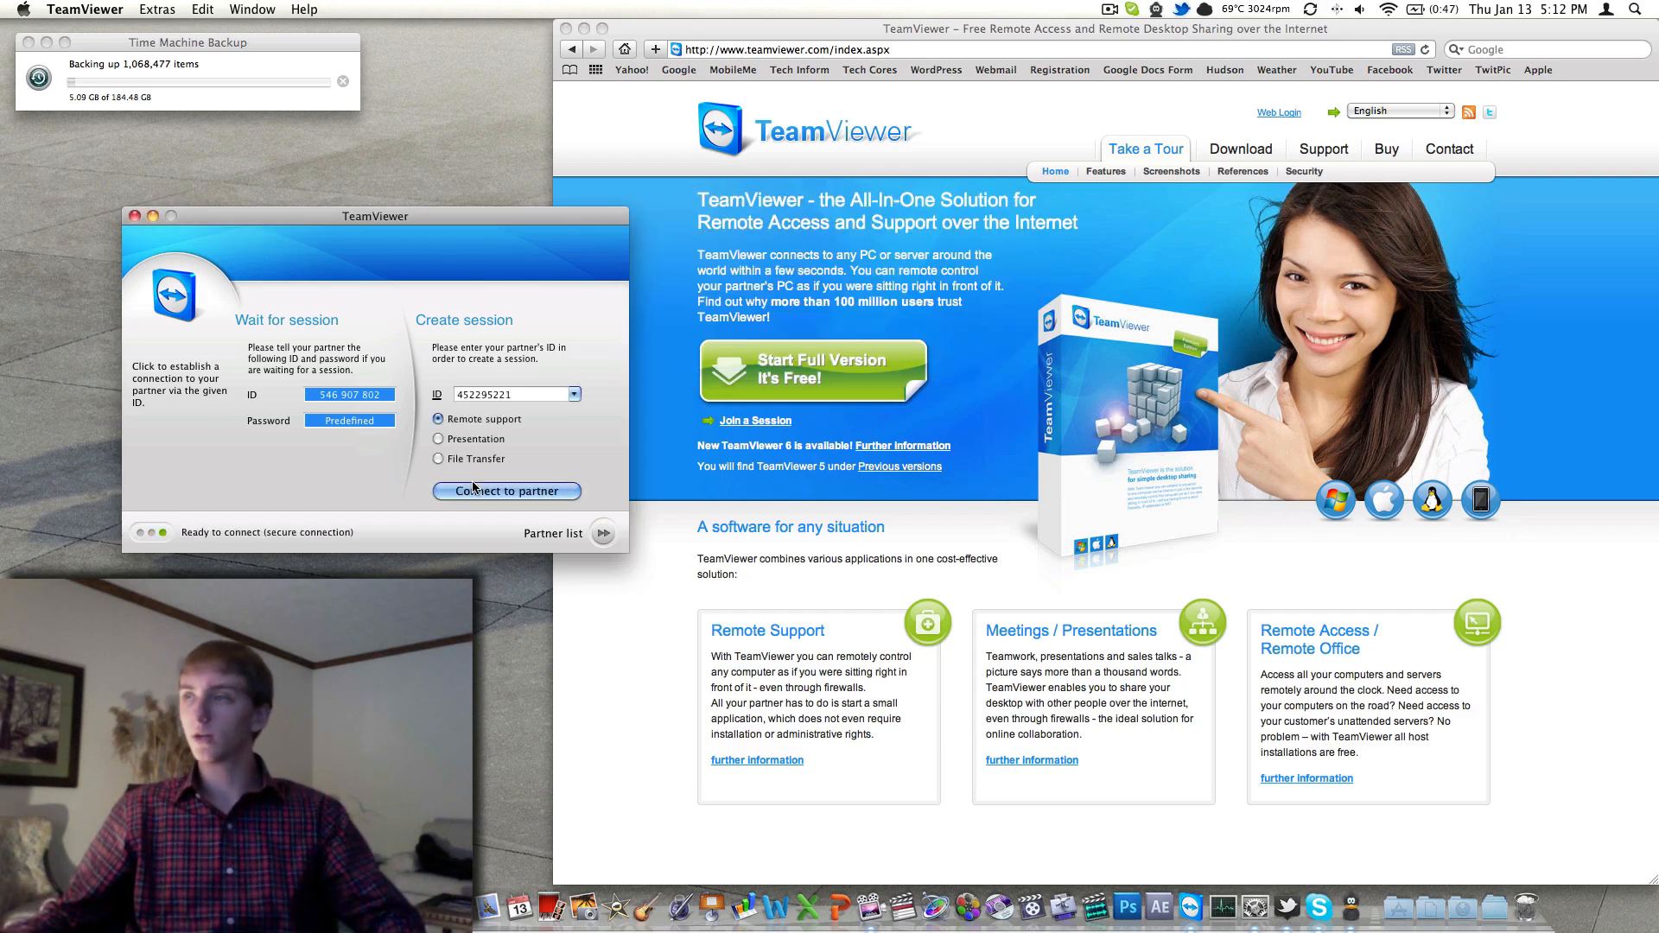
click(505, 490)
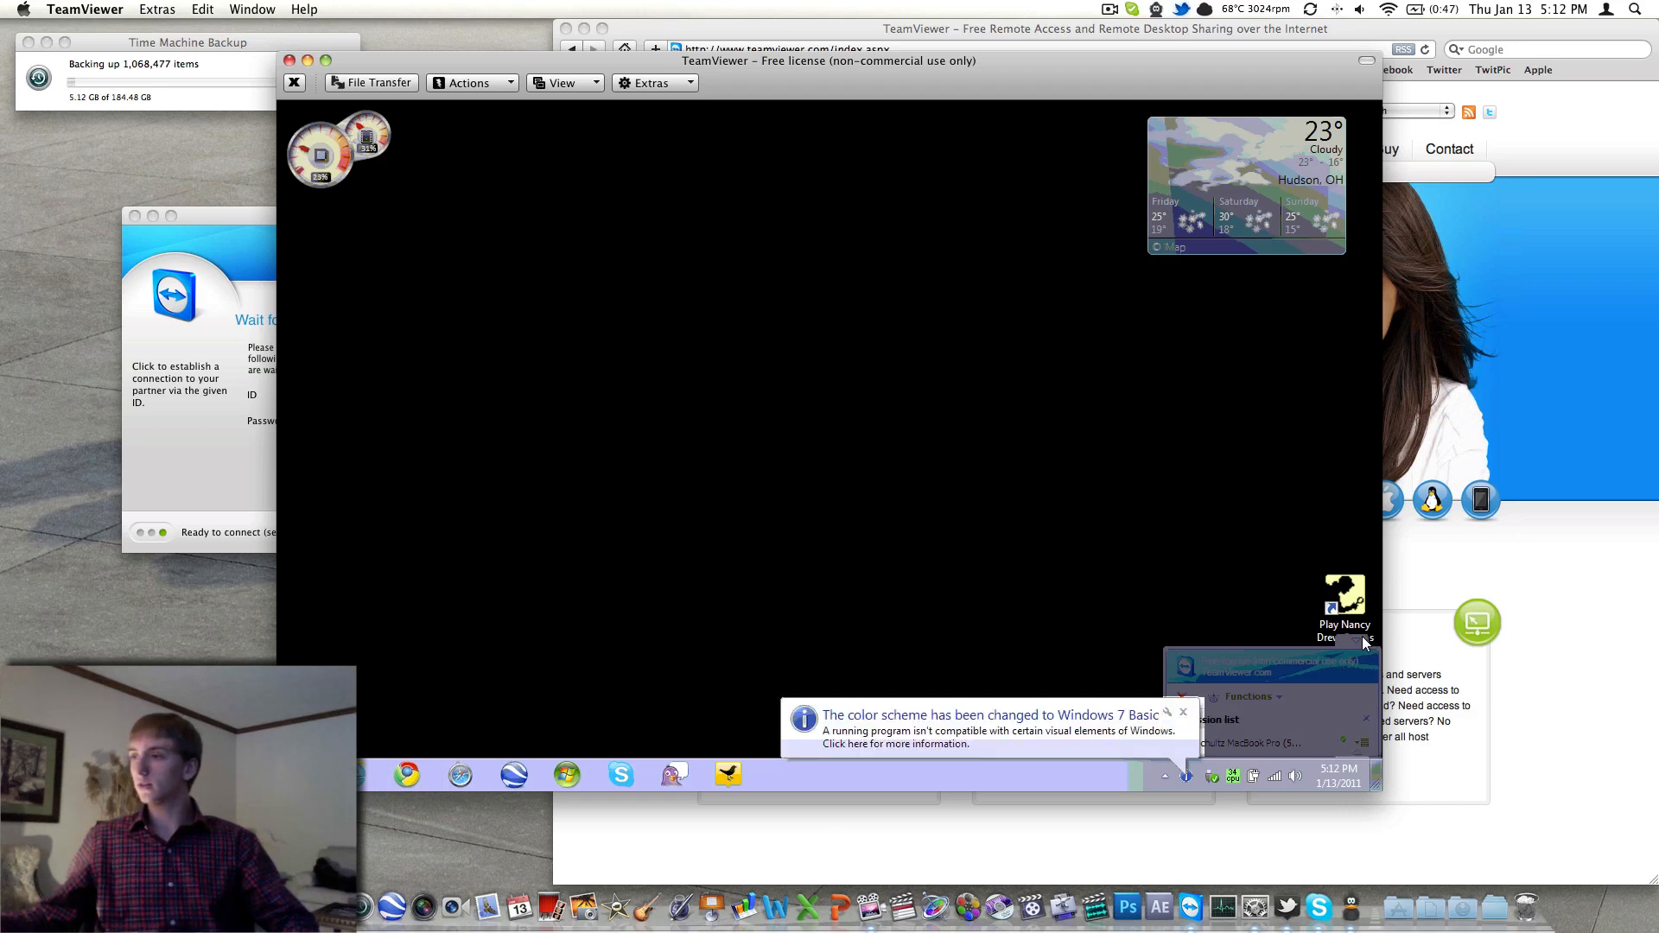
Step: From the remote Start menu, launch Google Chrome and load YouTube via its bookmark
click(562, 83)
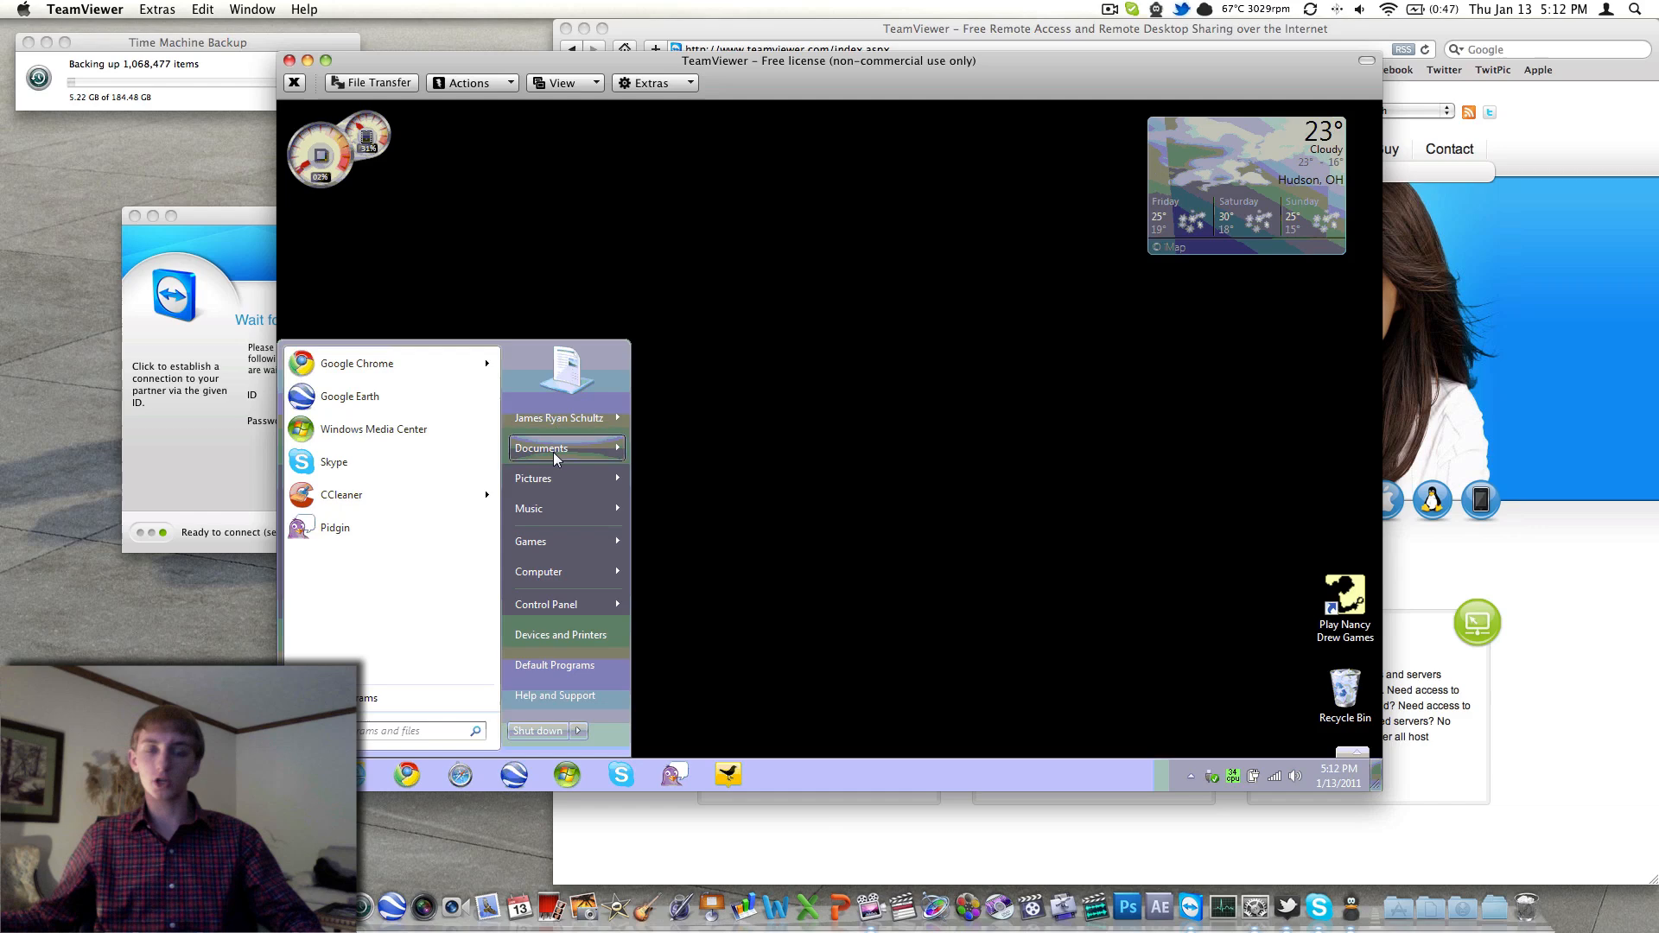
mouse_move(356, 363)
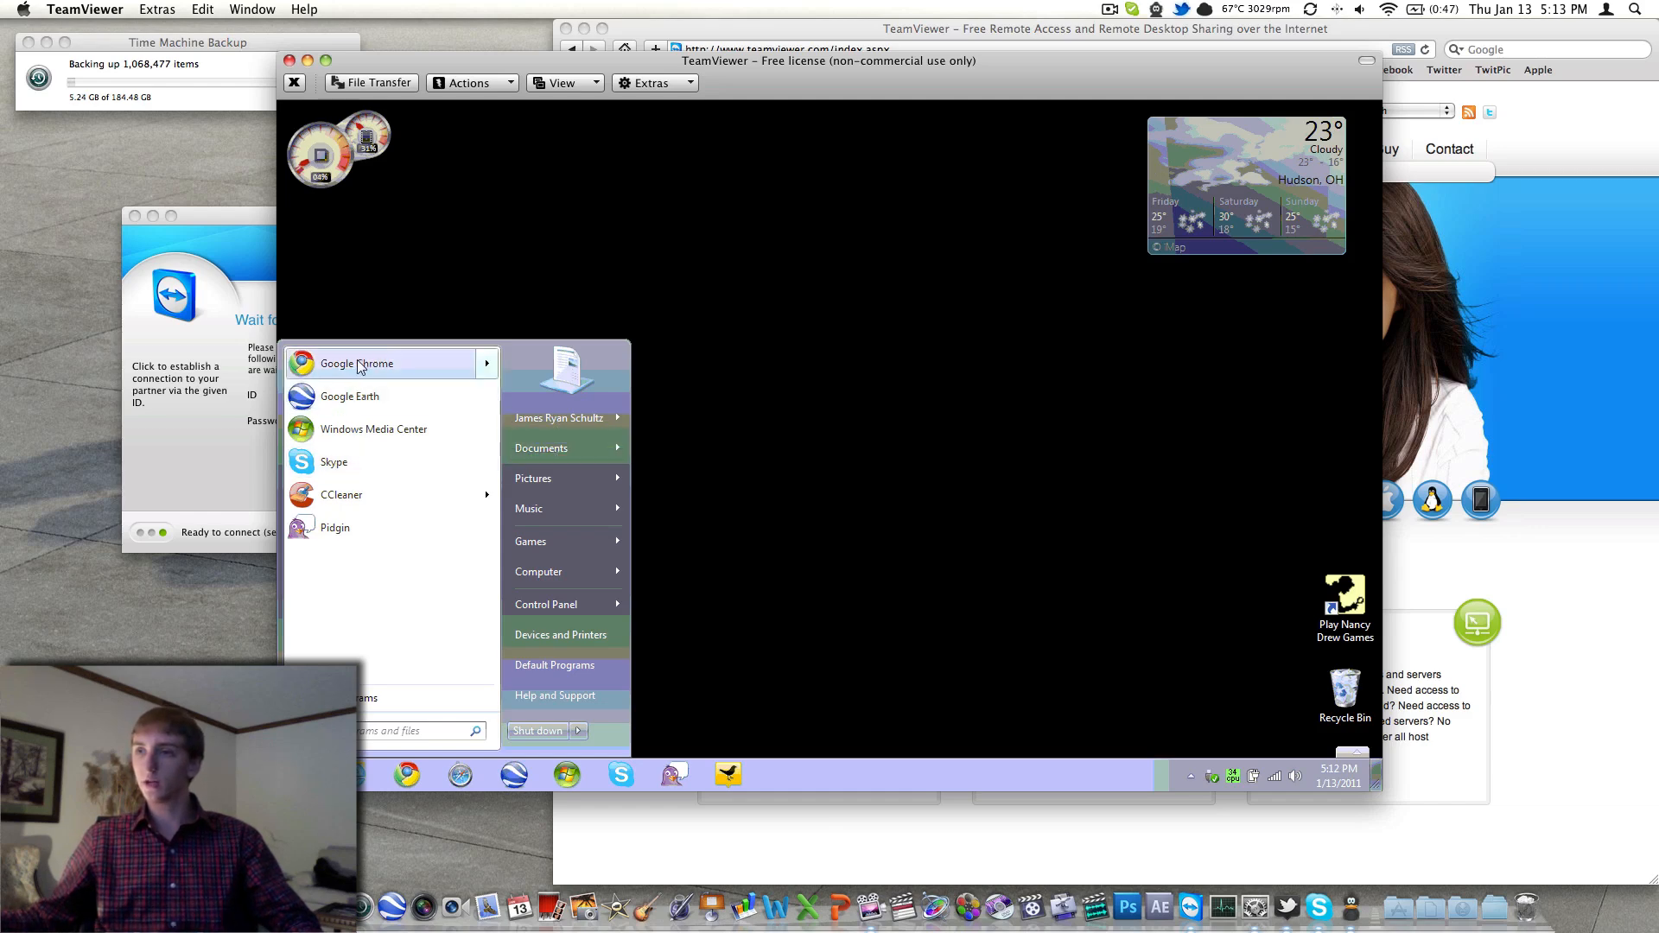
click(380, 370)
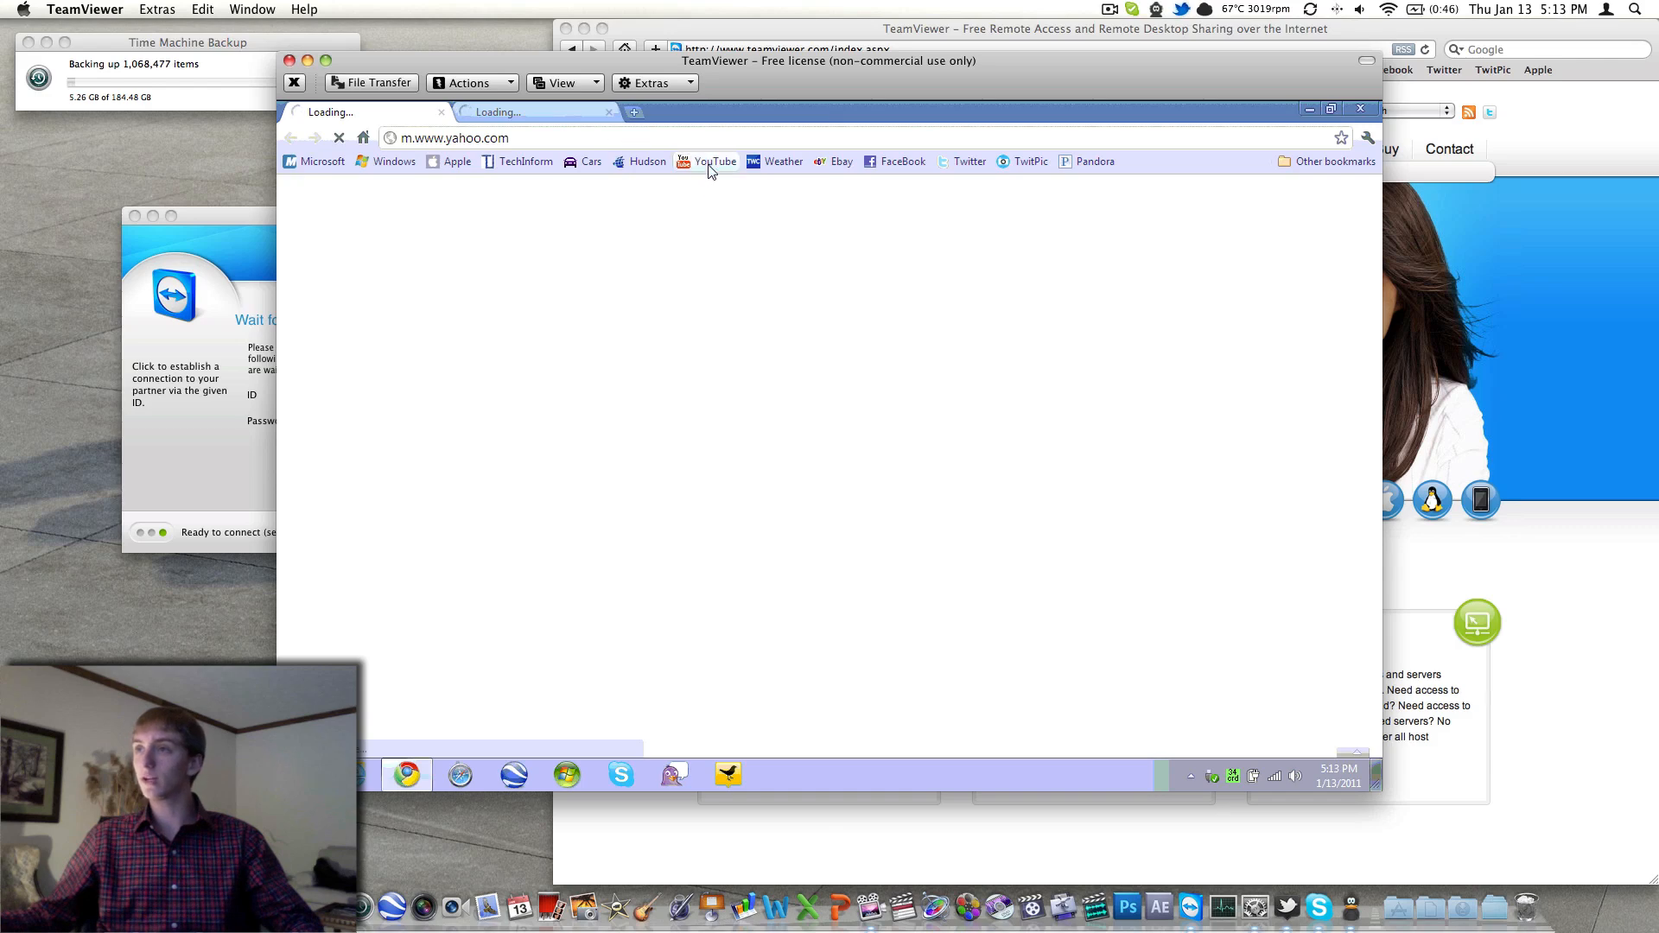
click(715, 161)
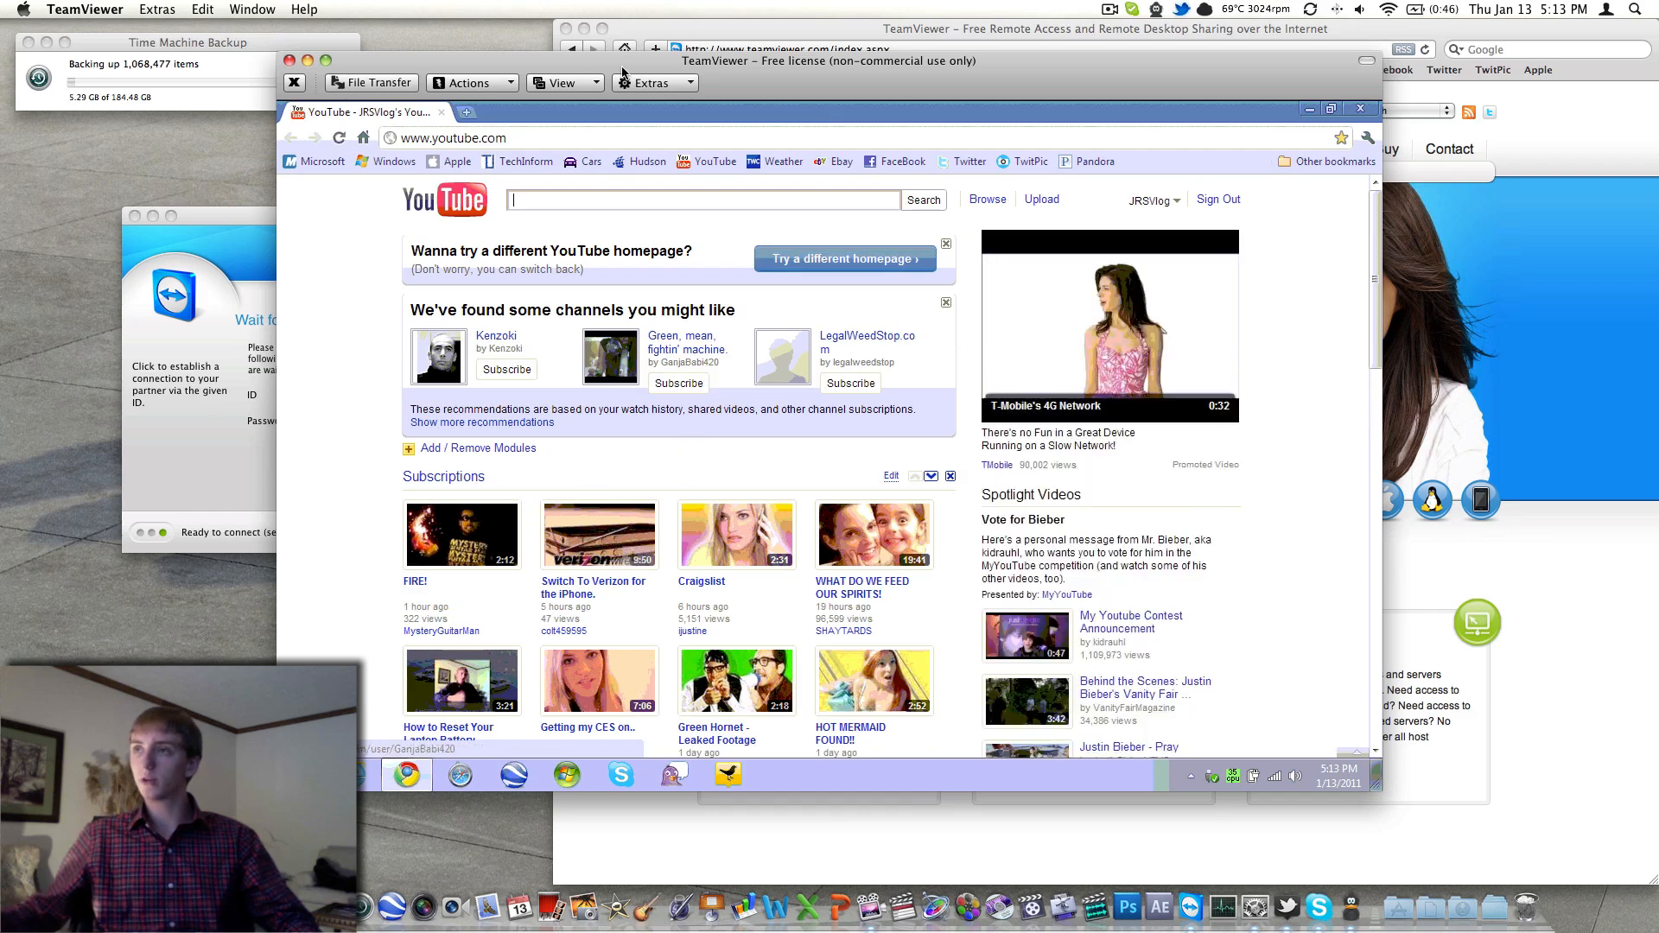
mouse_move(368, 112)
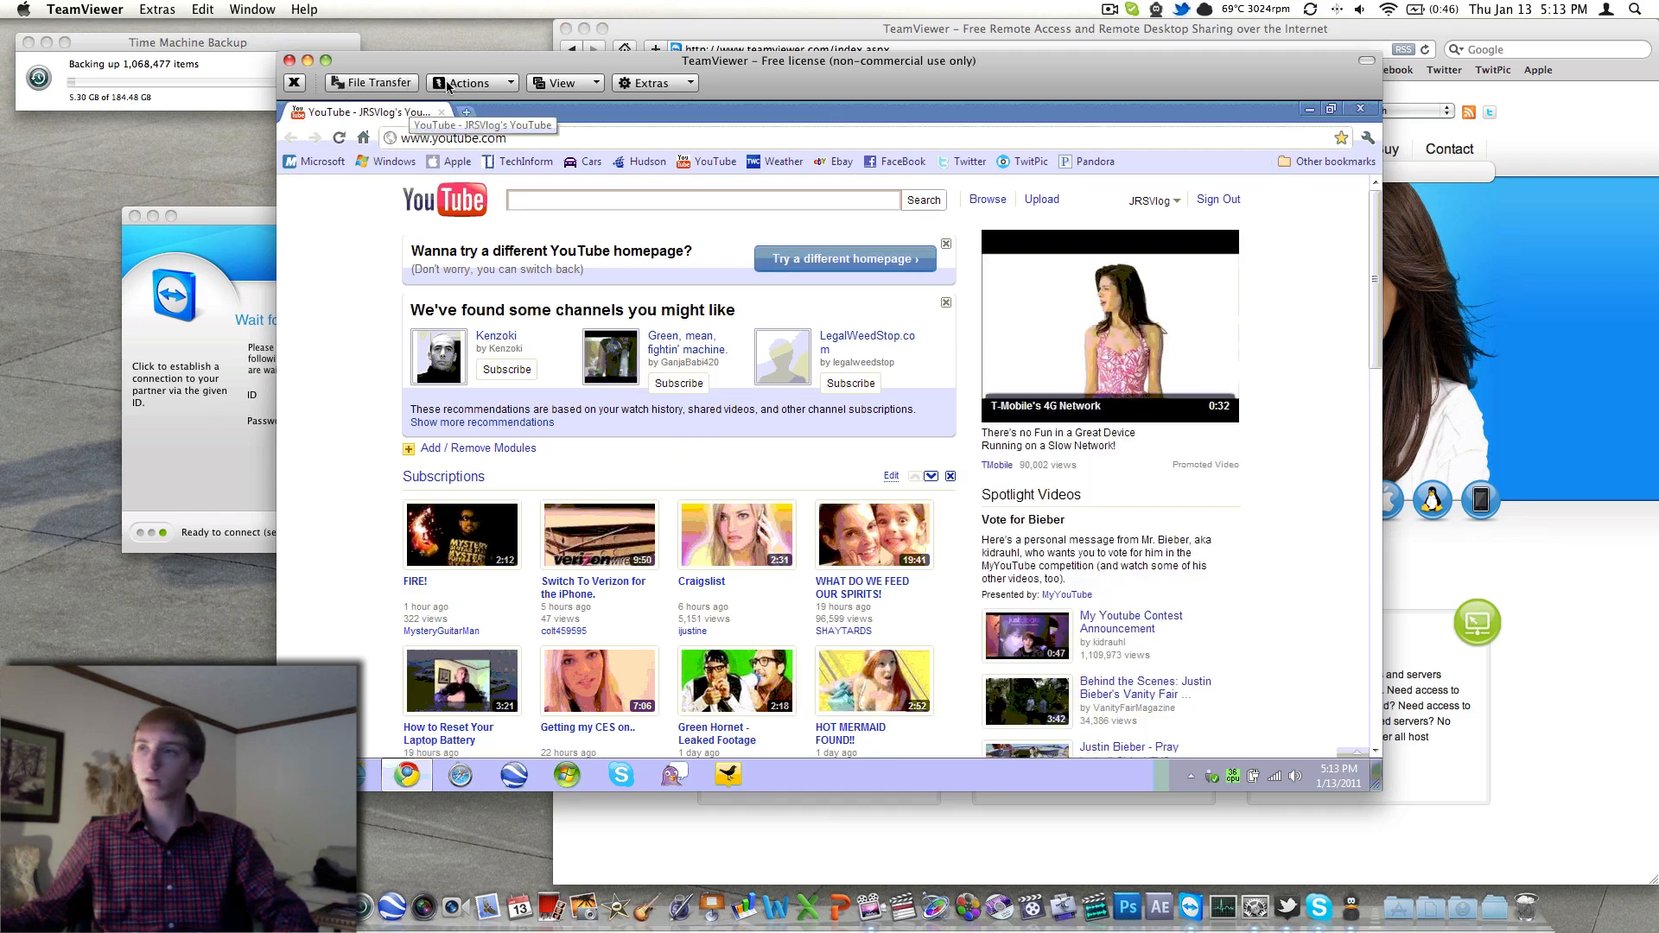
click(470, 83)
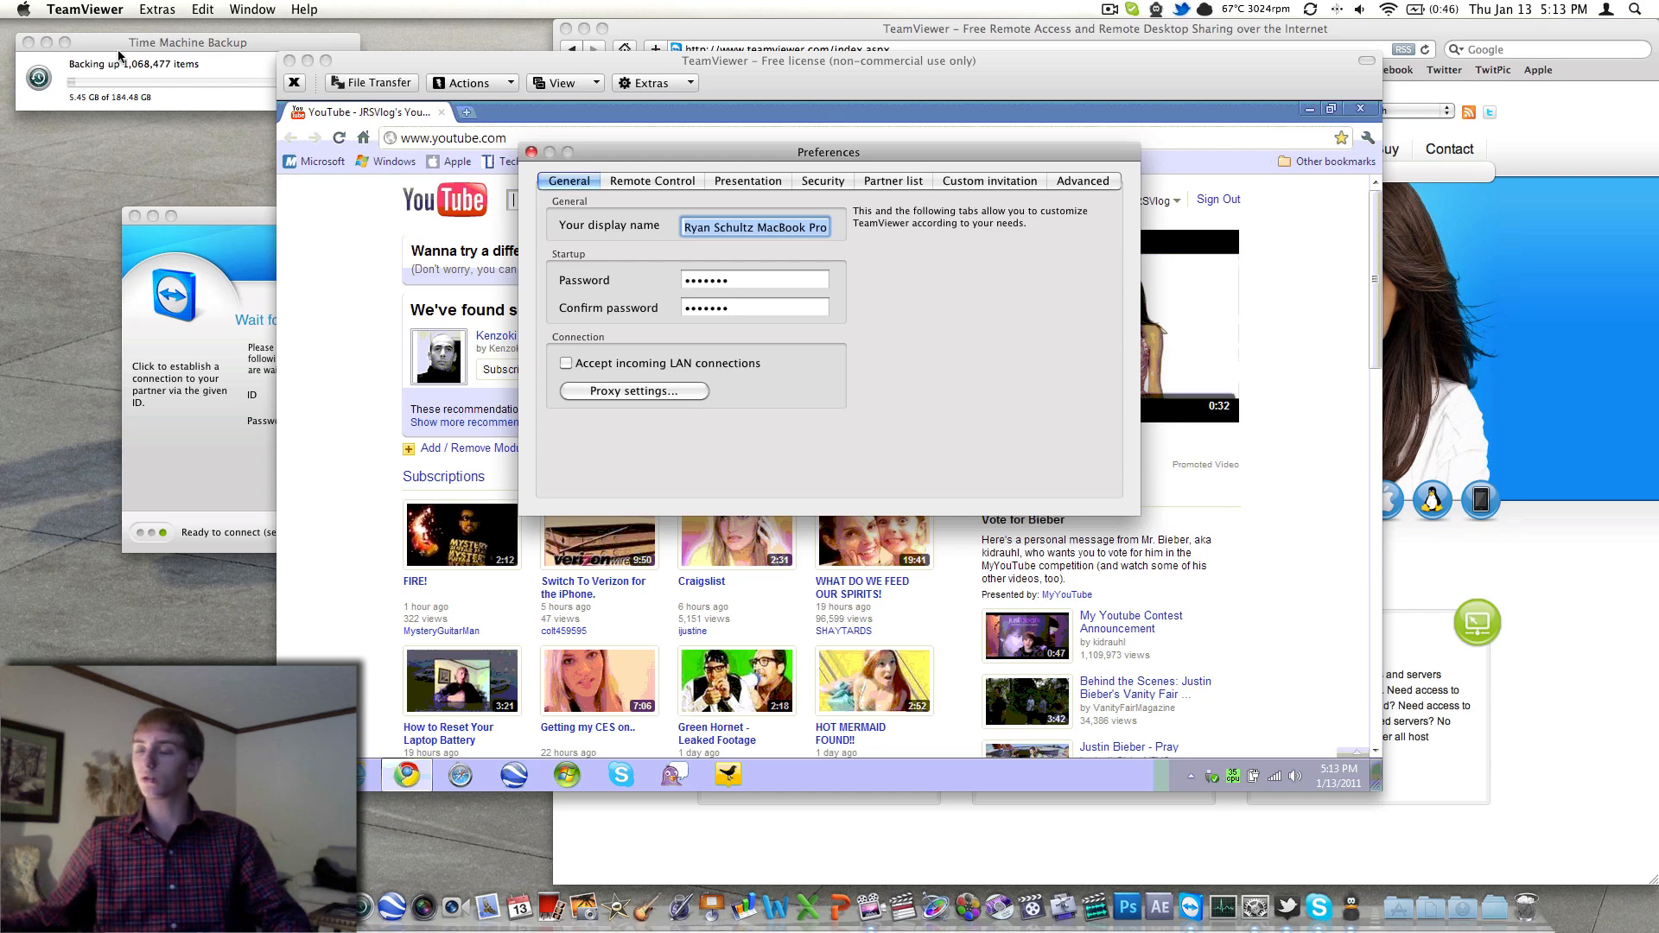
mouse_move(622, 158)
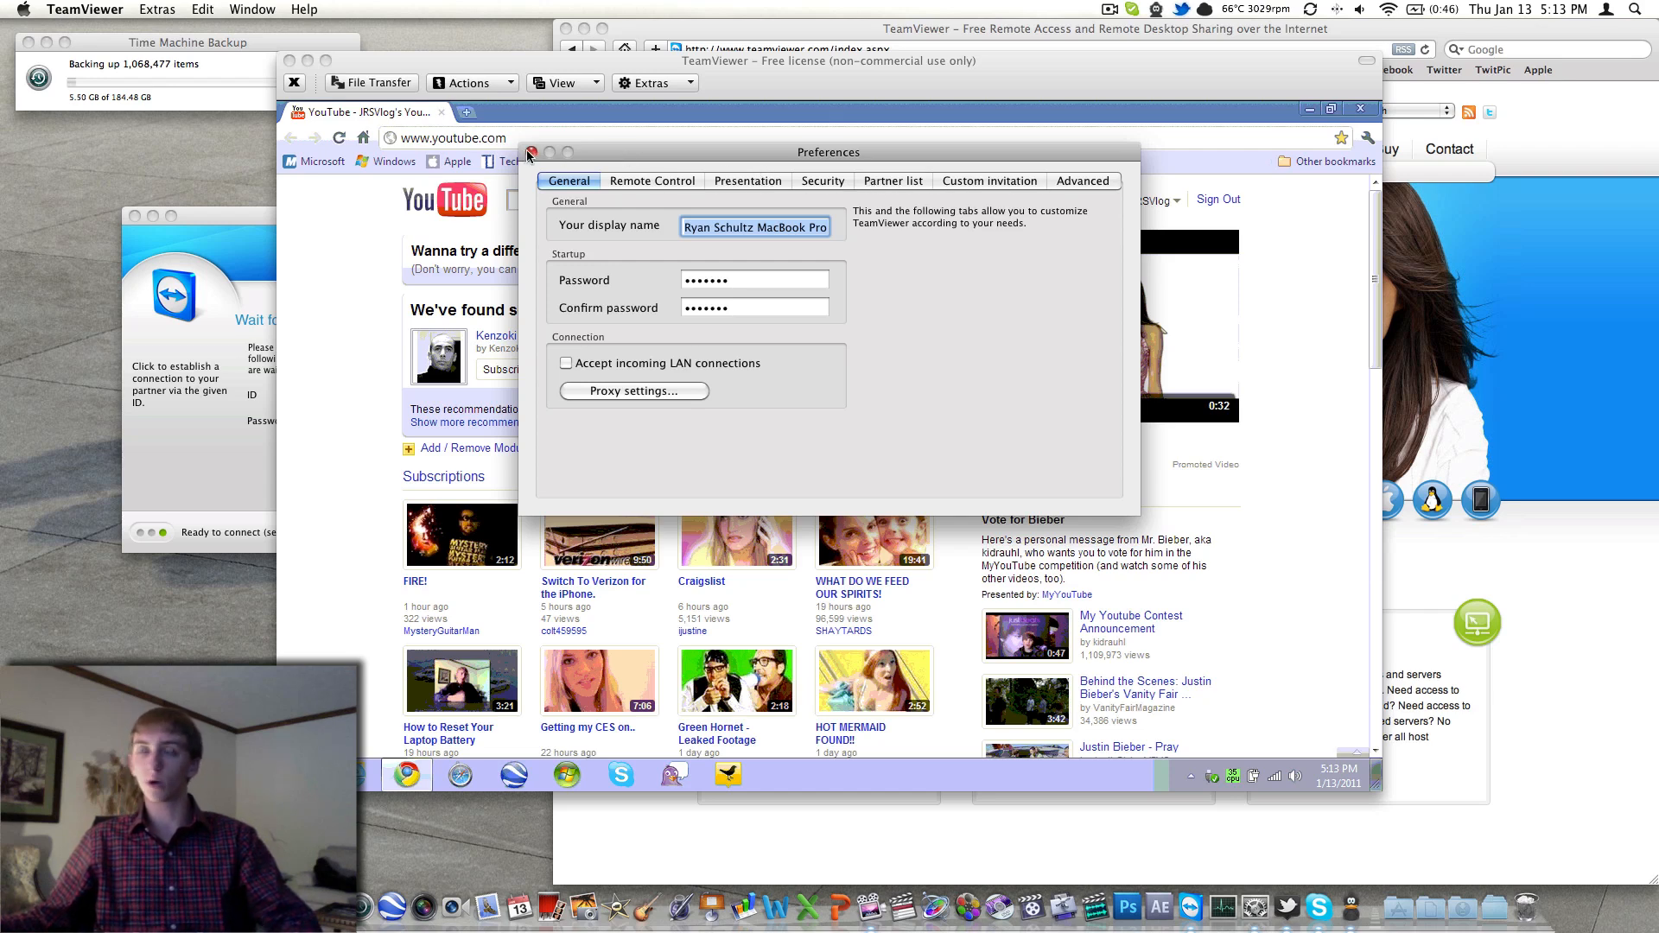
Step: Close the Preferences window so the remote YouTube page is fully visible
click(530, 152)
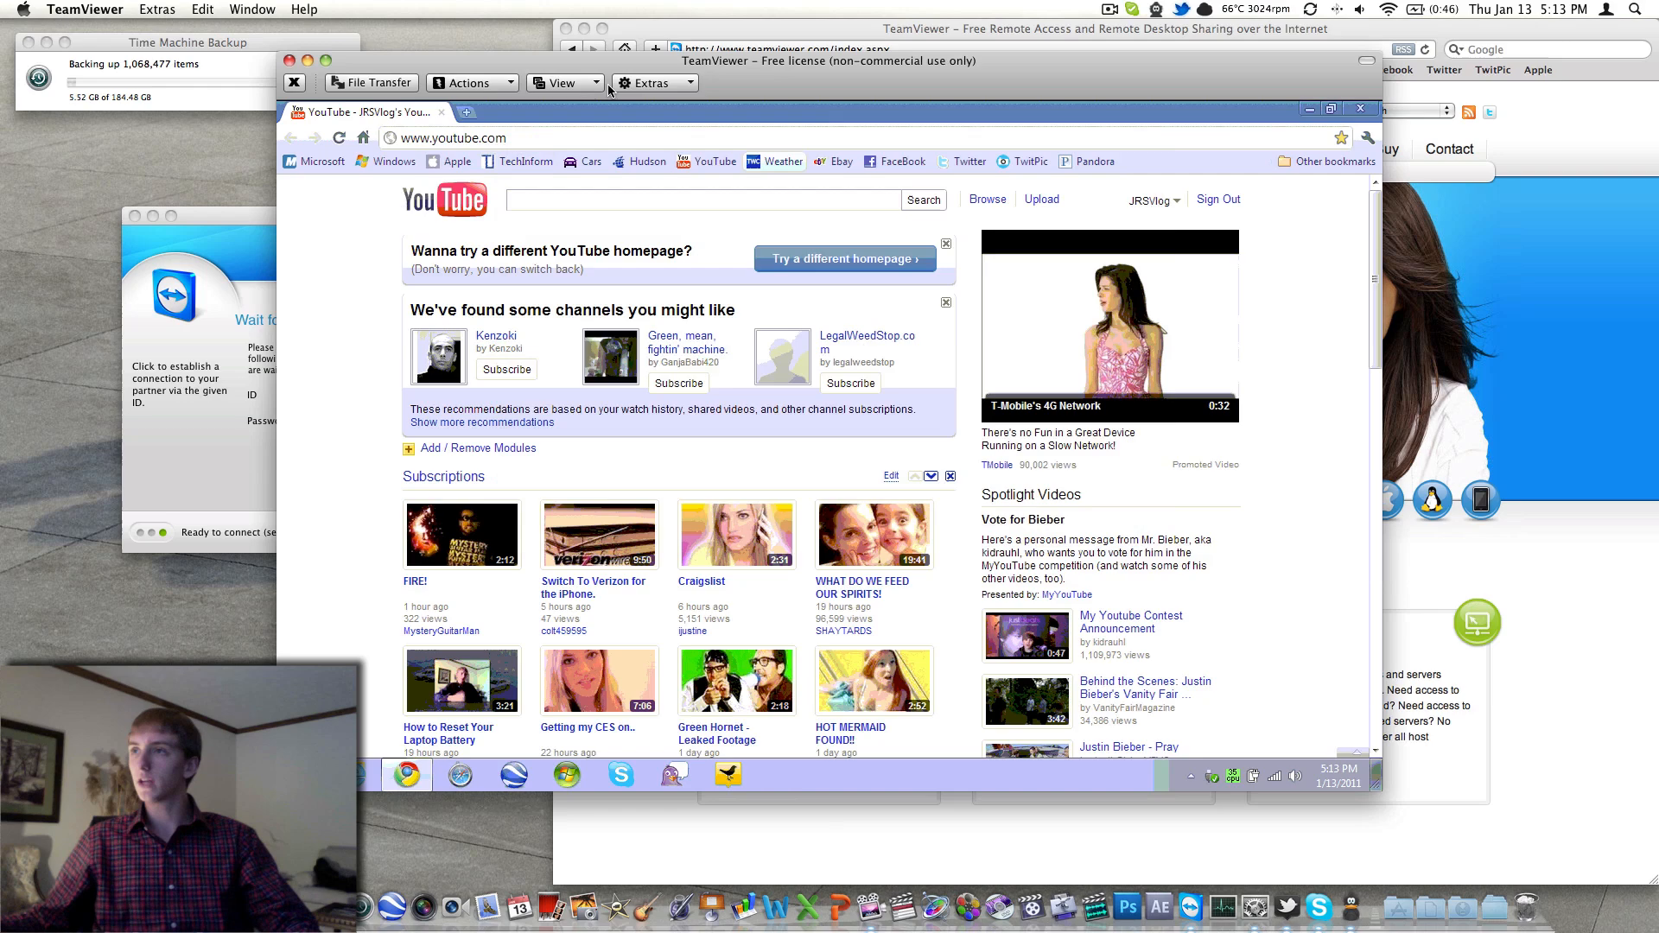
Step: Set View > Quality to Optimize quality, then review the Actions menu options
click(561, 83)
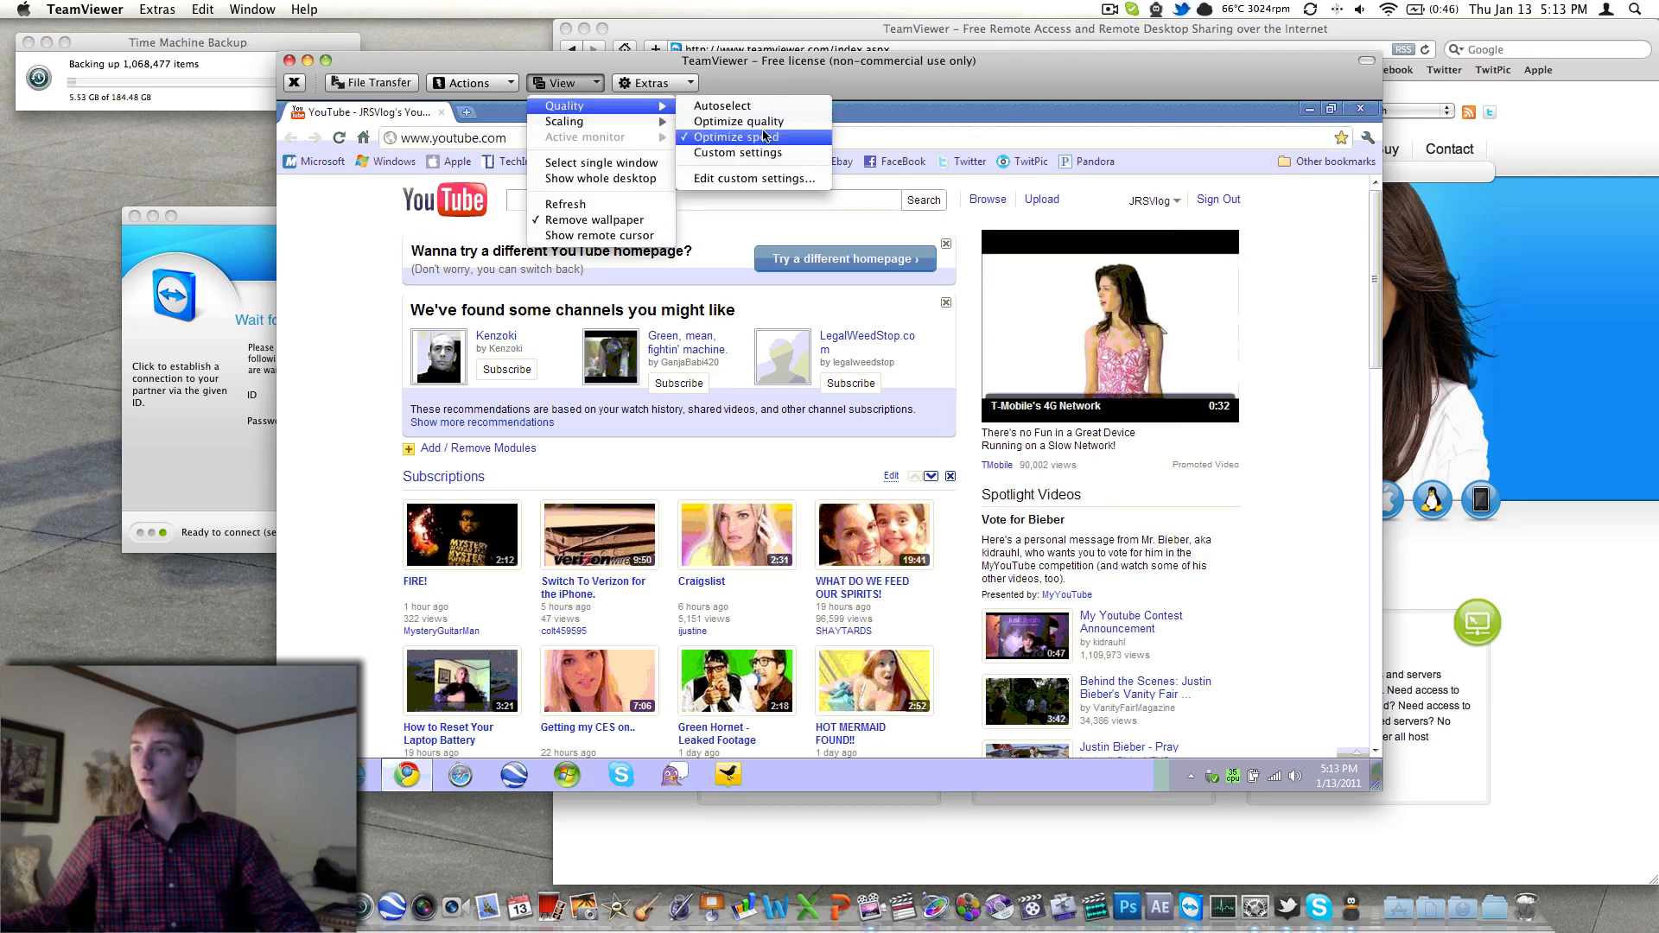
click(738, 136)
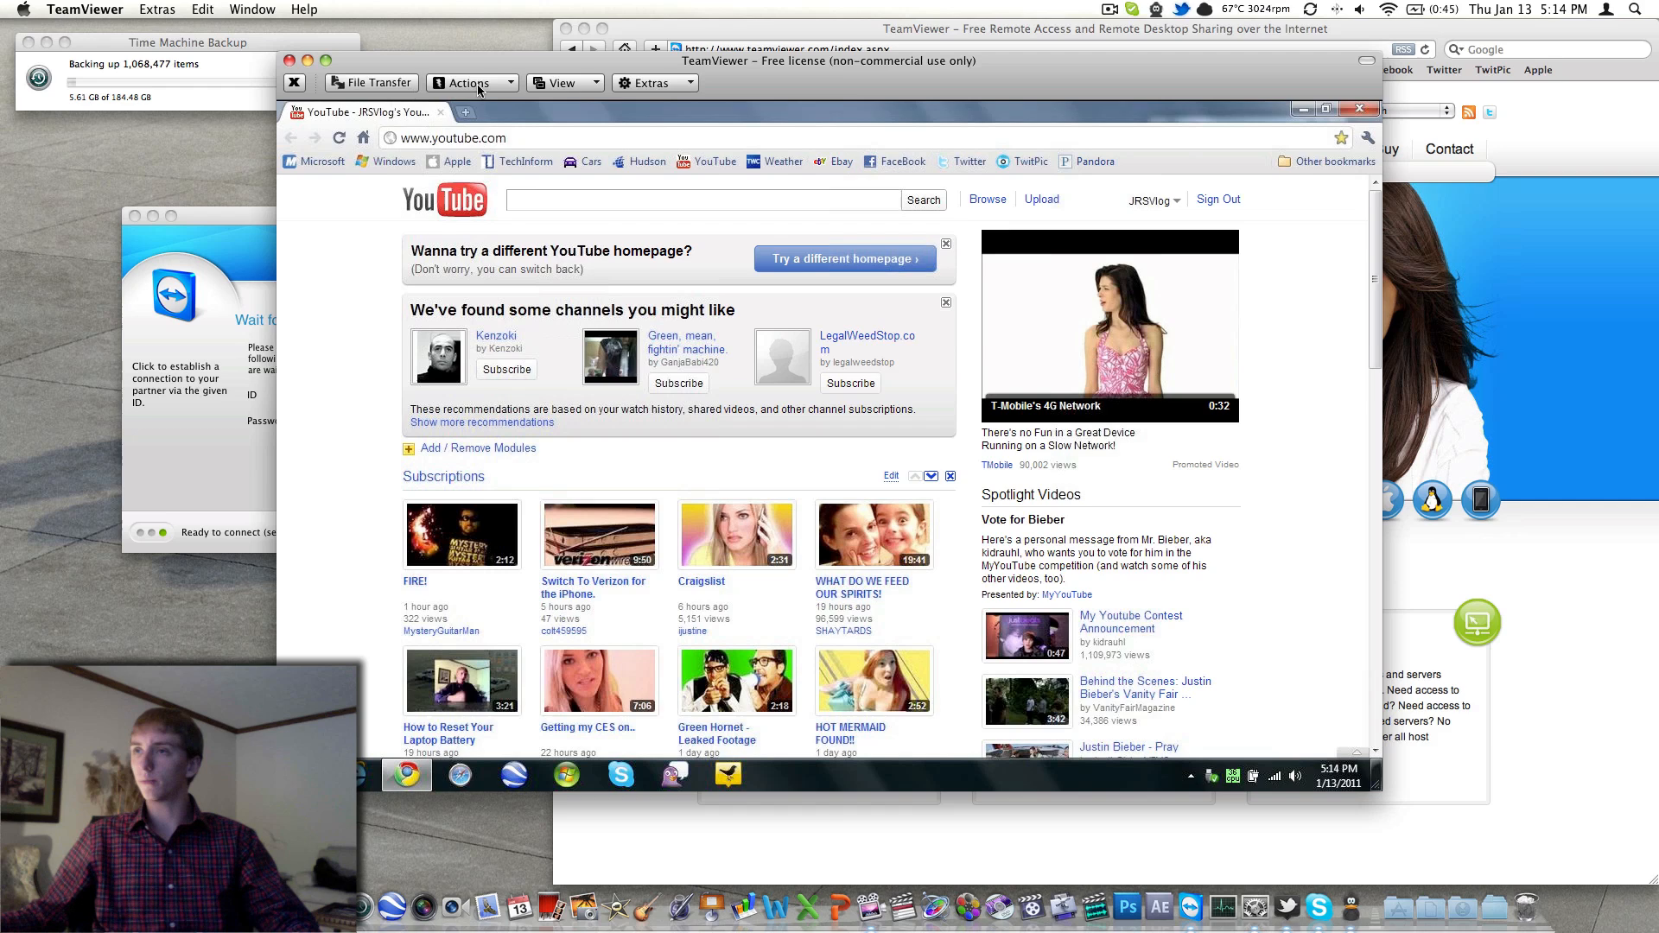
click(470, 83)
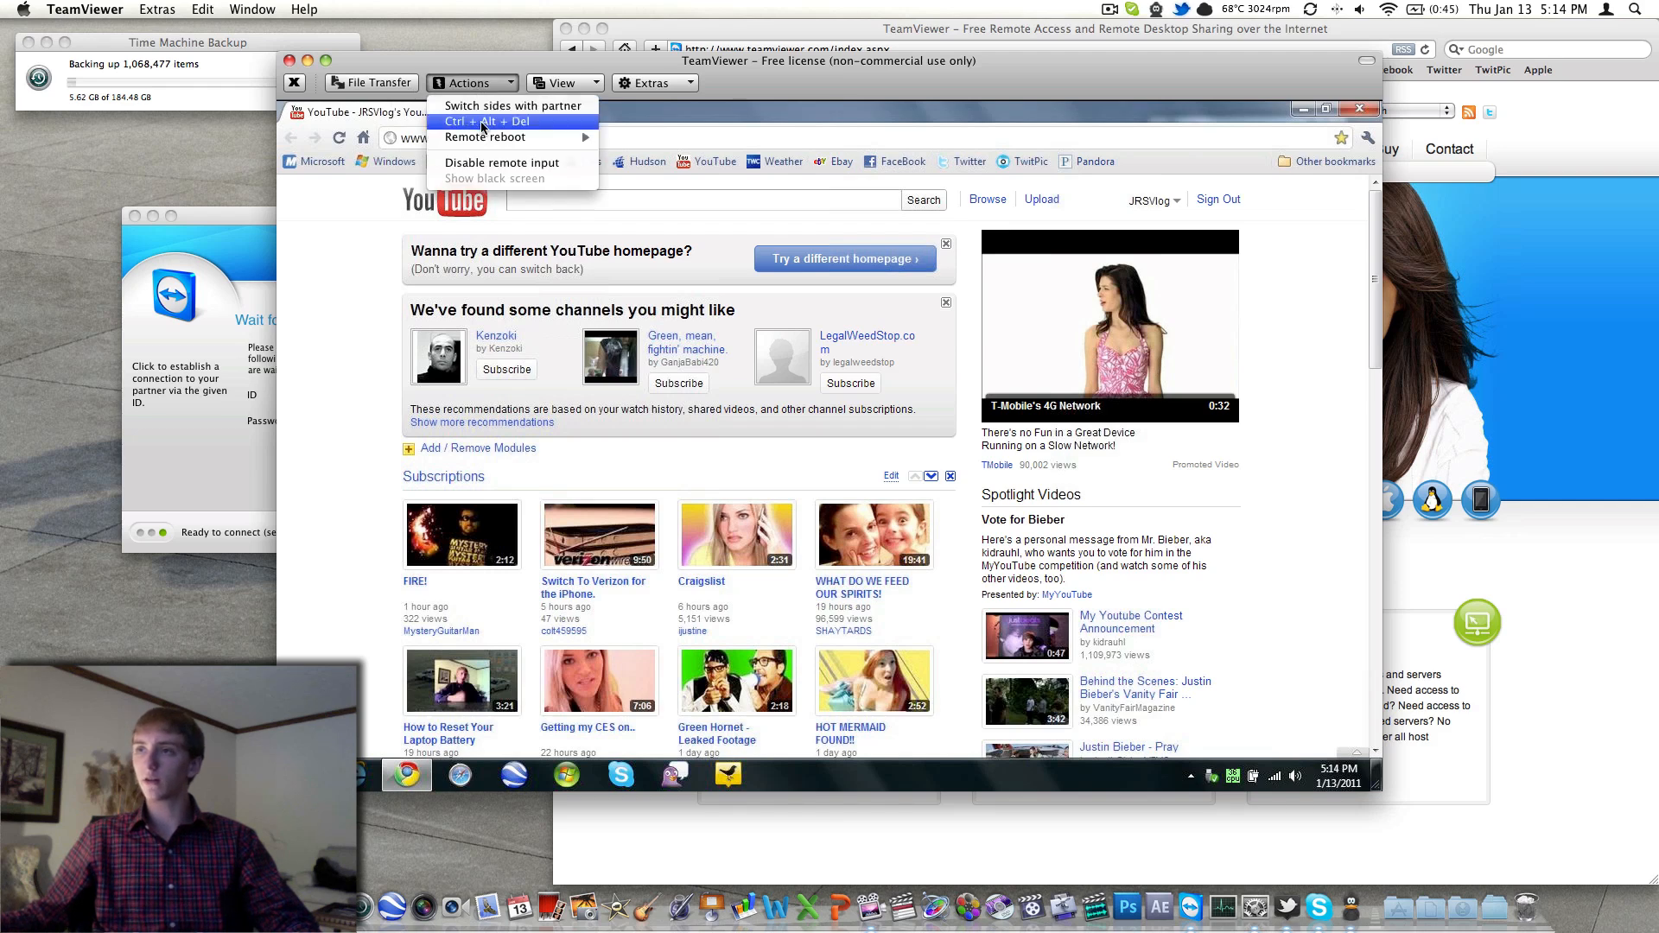
mouse_move(491, 169)
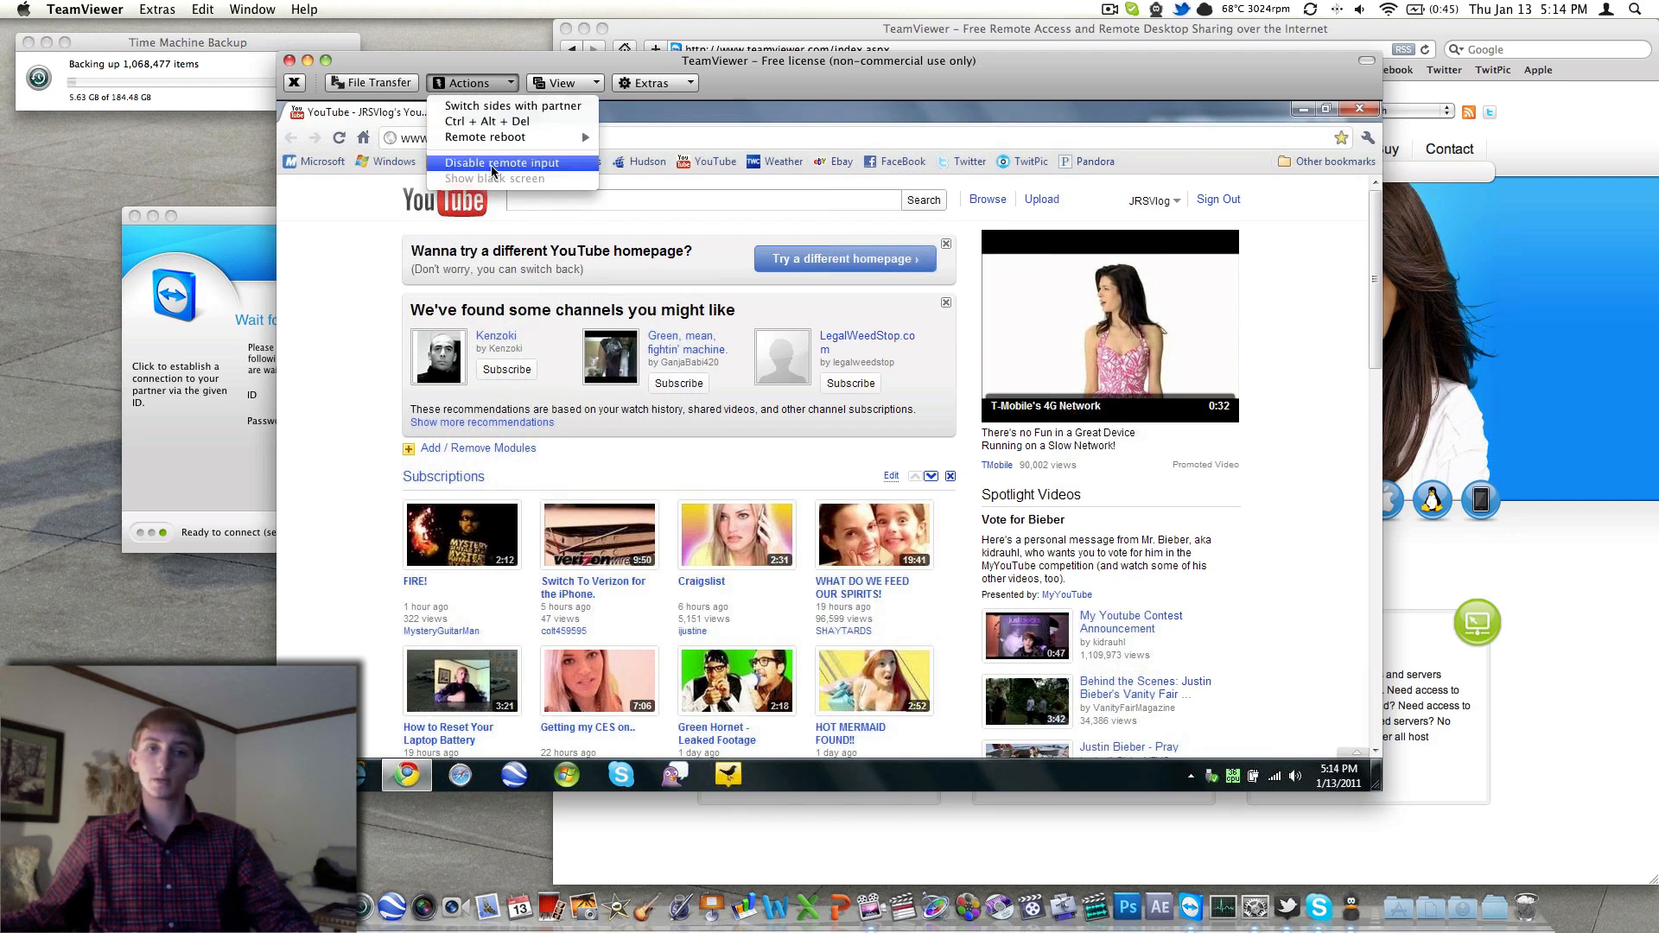
mouse_move(481, 121)
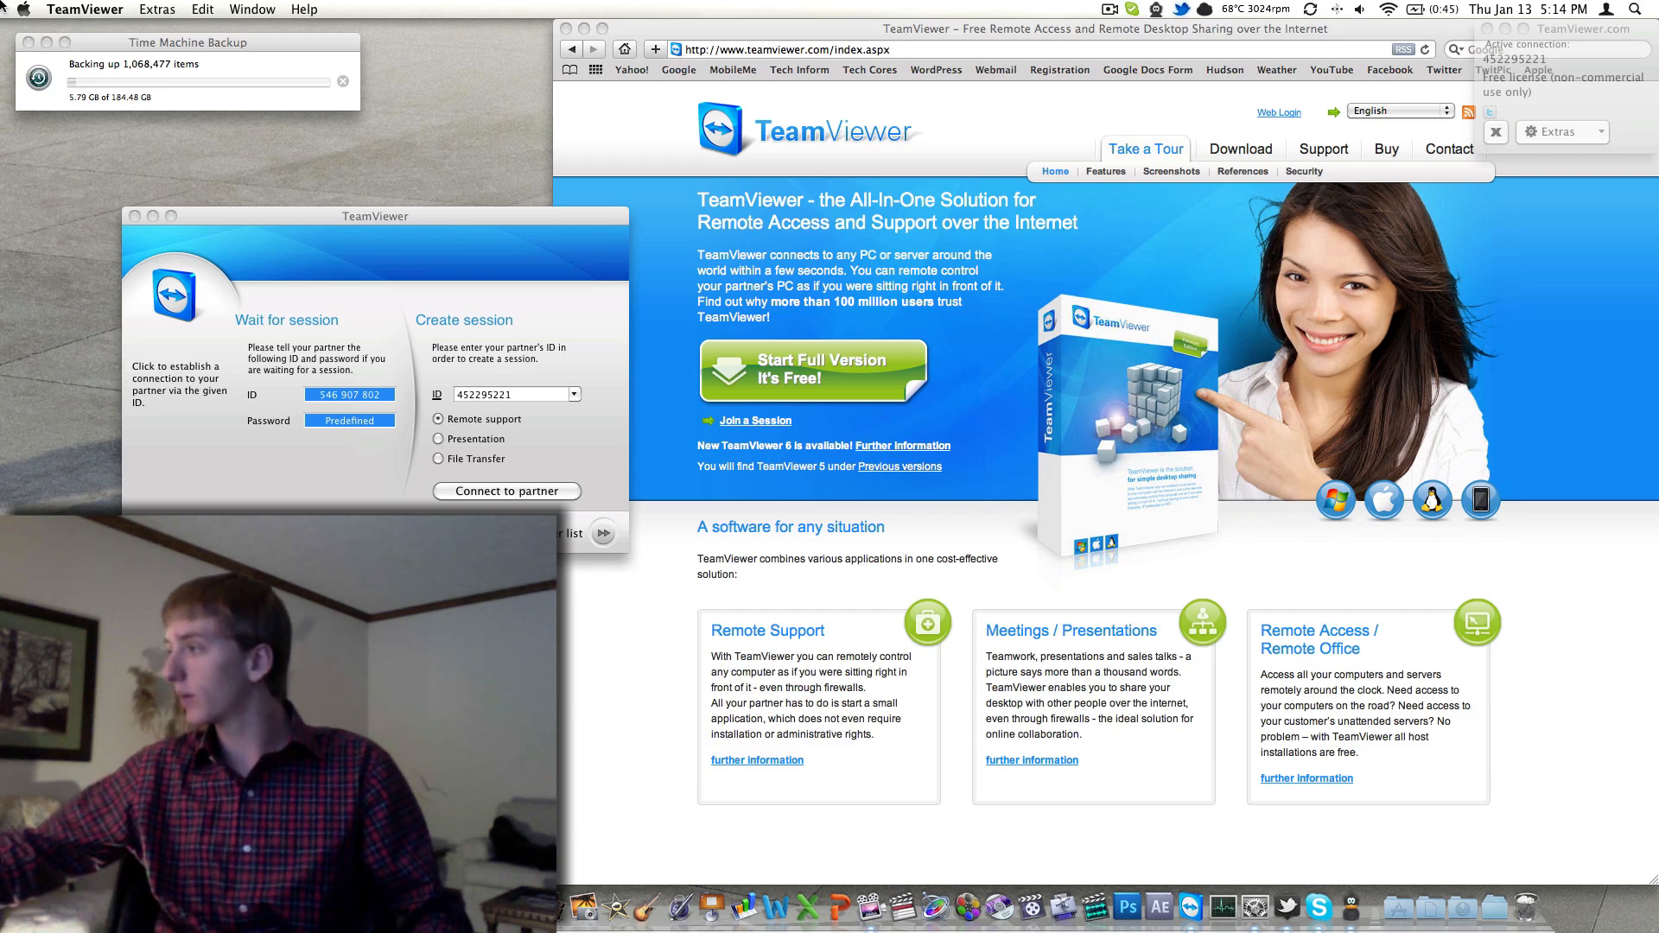
Step: Recentre the TeamViewer window and bring up its Dock icon menu to quit
drag(375, 216, 446, 261)
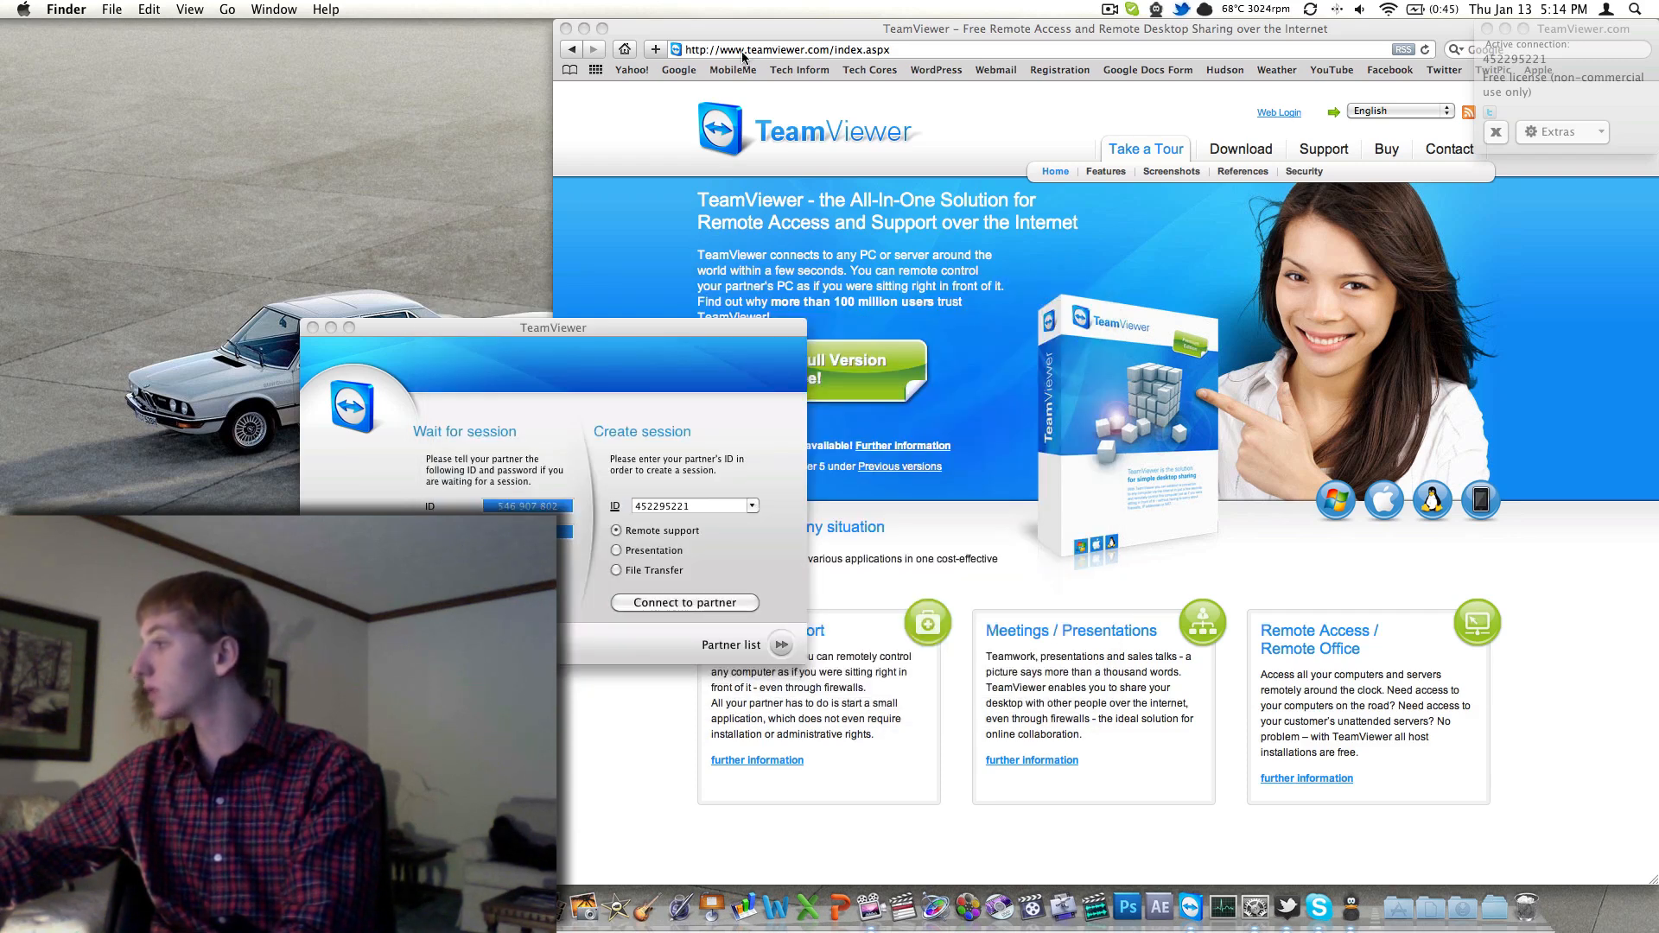
mouse_move(1063, 113)
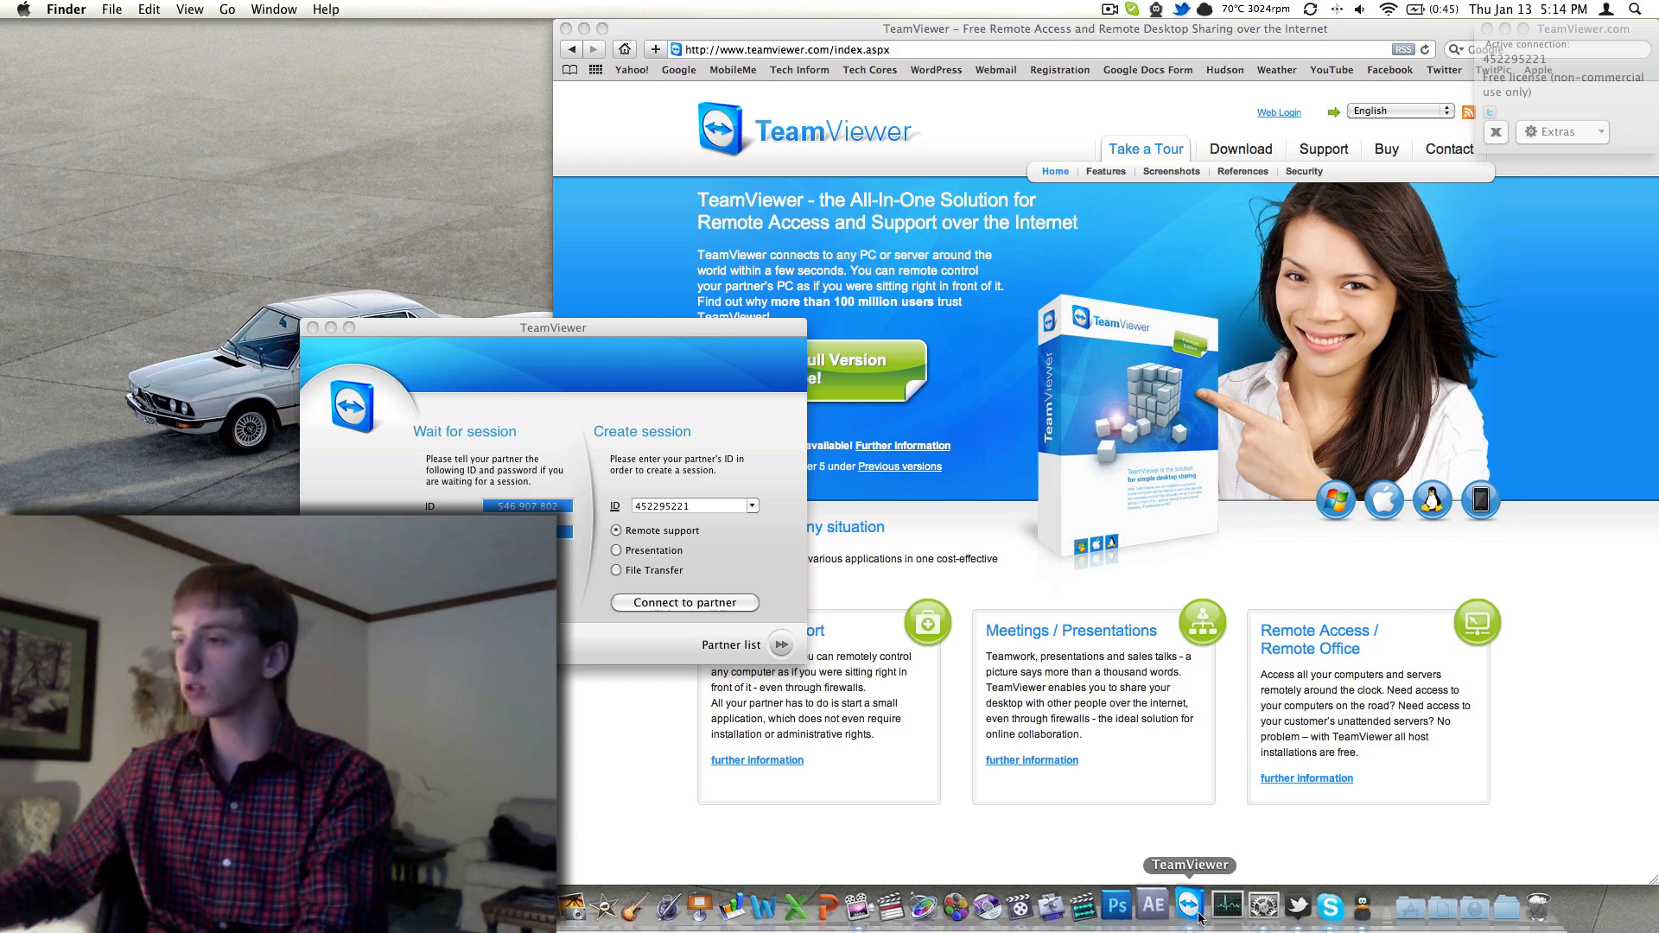
right_click(1192, 906)
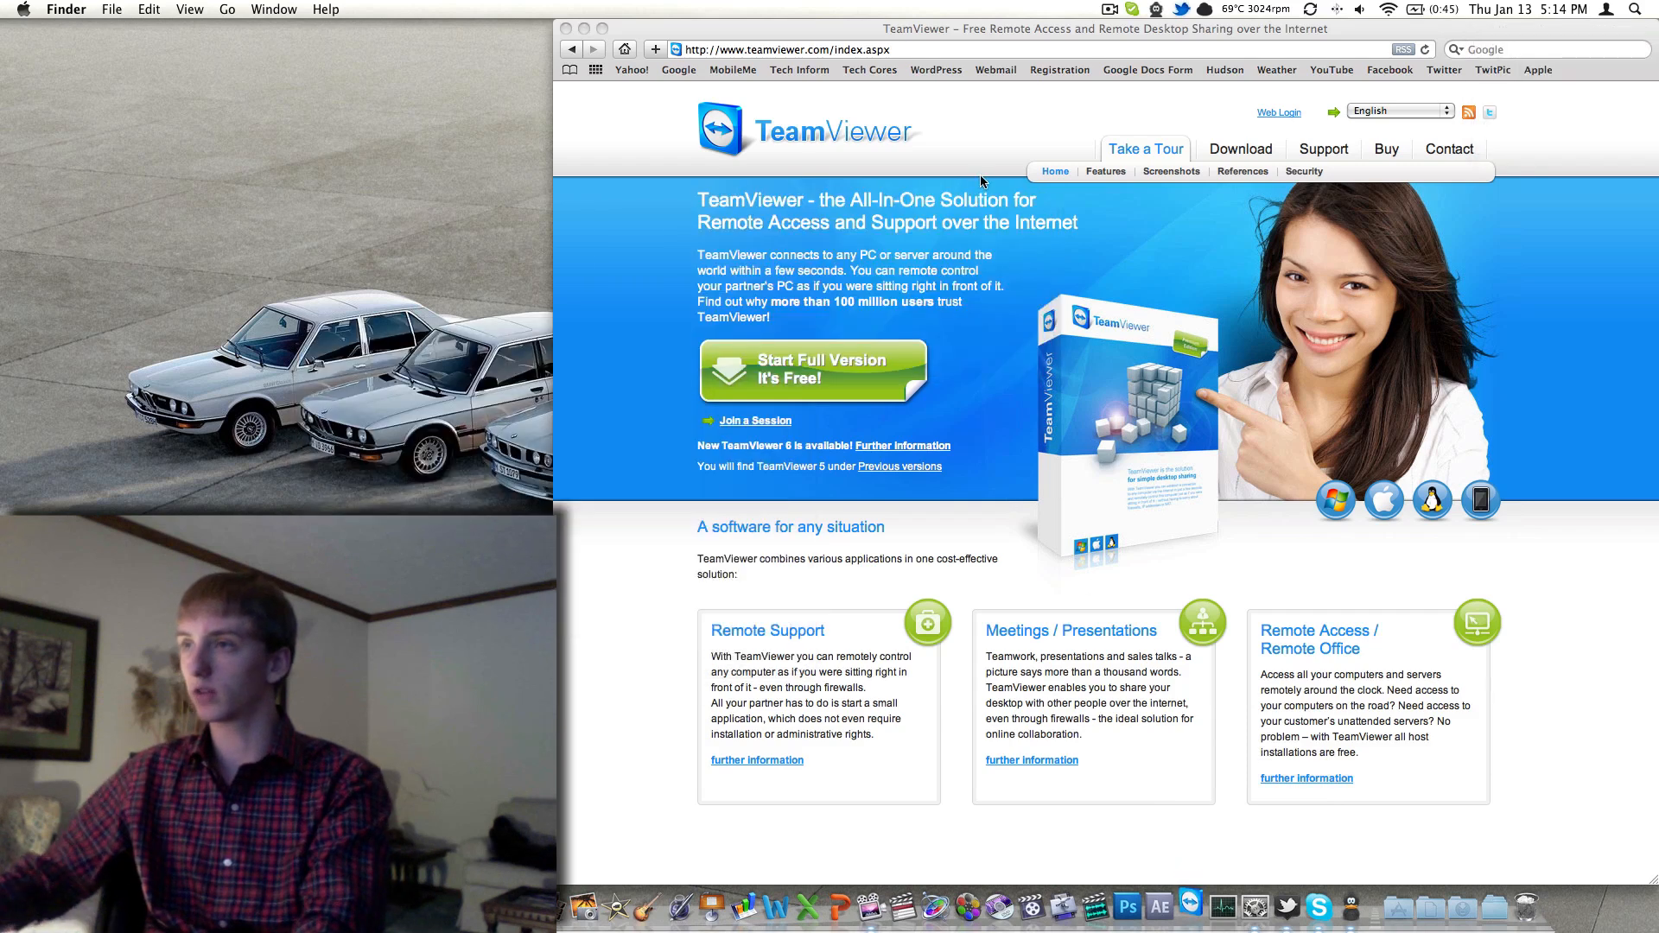
Step: Quit TeamViewer and go to the Tech Inform website from the bookmarks bar
click(1194, 905)
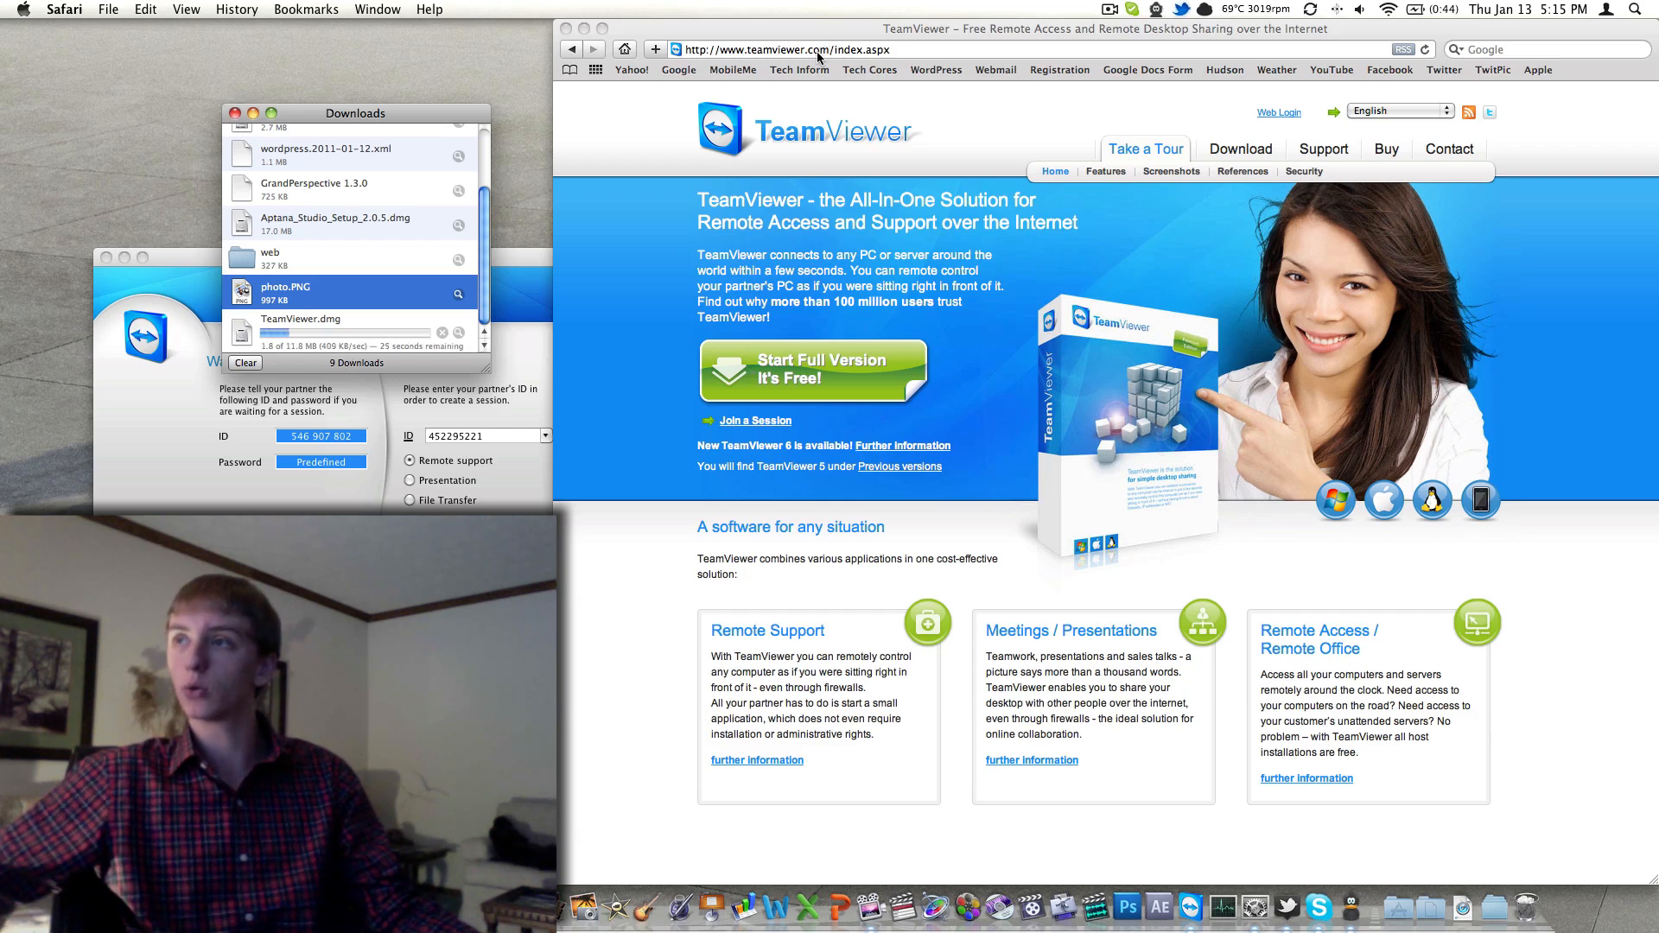
click(799, 69)
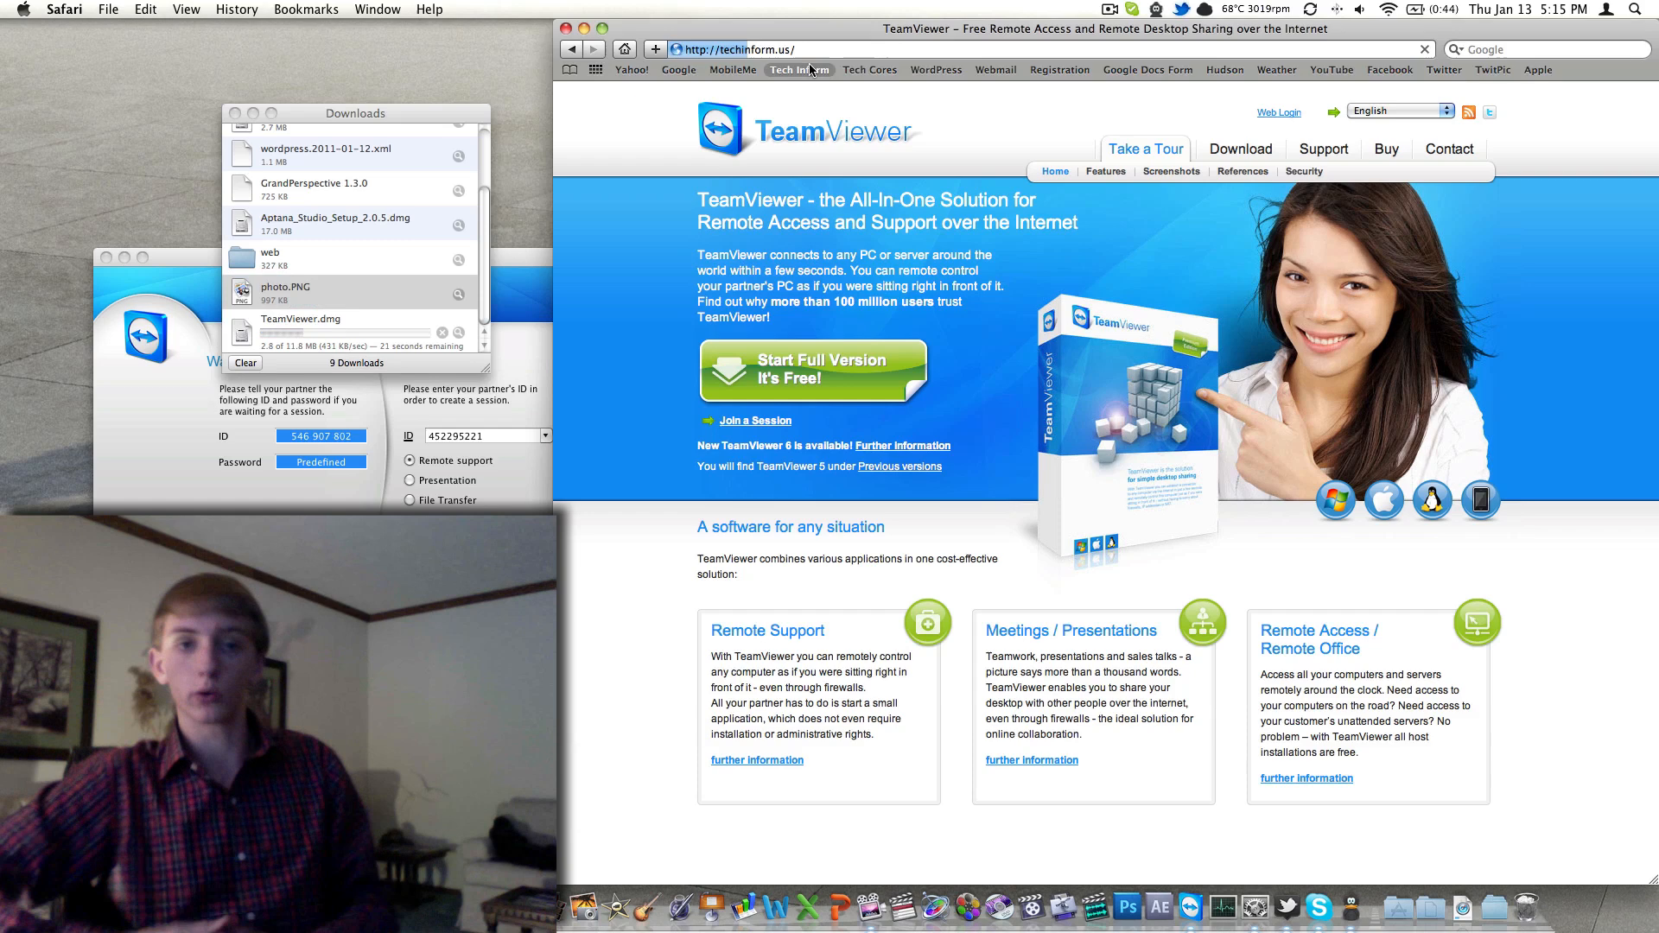
click(798, 70)
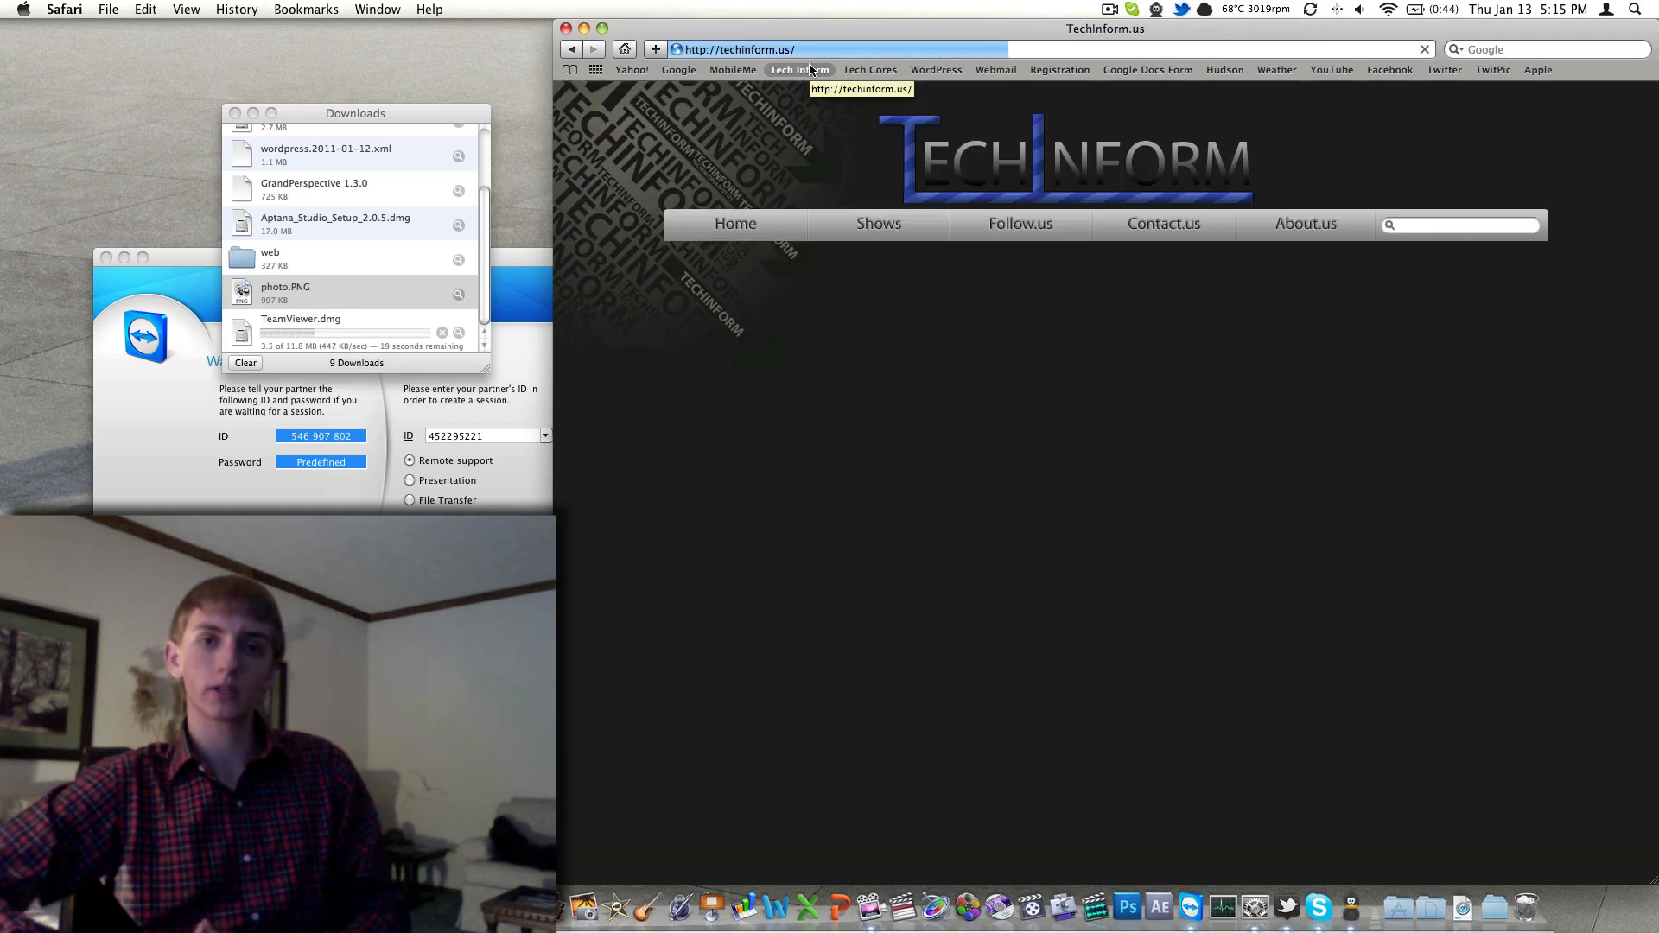